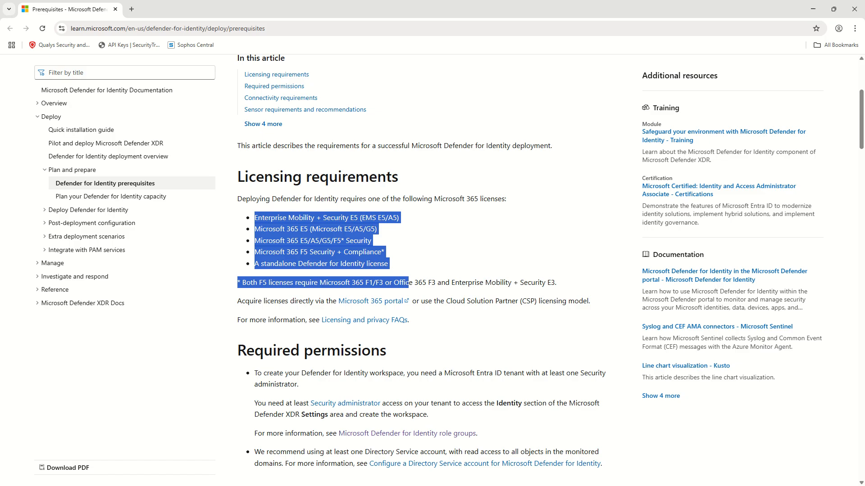
{"action": "mouse_move", "coordinate": [230, 240]}
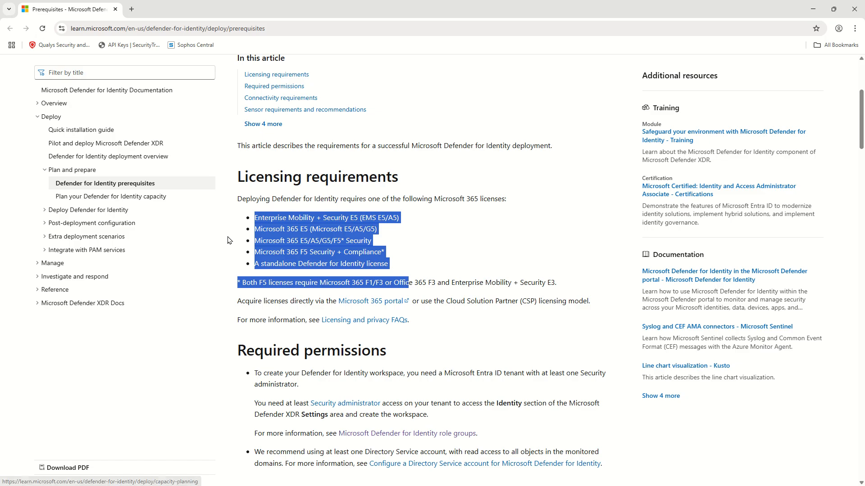
Step: Highlight the eligible licenses list, then switch to the tenant's All groups list in the Azure portal
{"action": "left_click", "coordinate": [611, 241]}
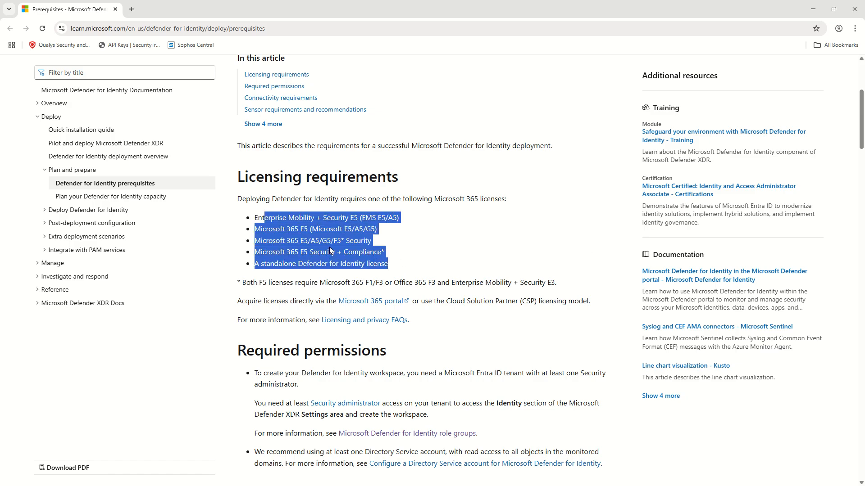
{"action": "mouse_move", "coordinate": [433, 252]}
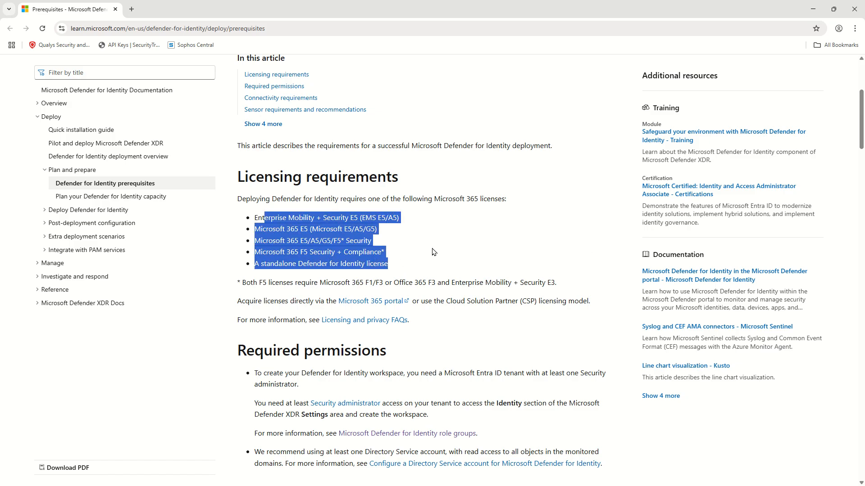
{"action": "mouse_move", "coordinate": [432, 250]}
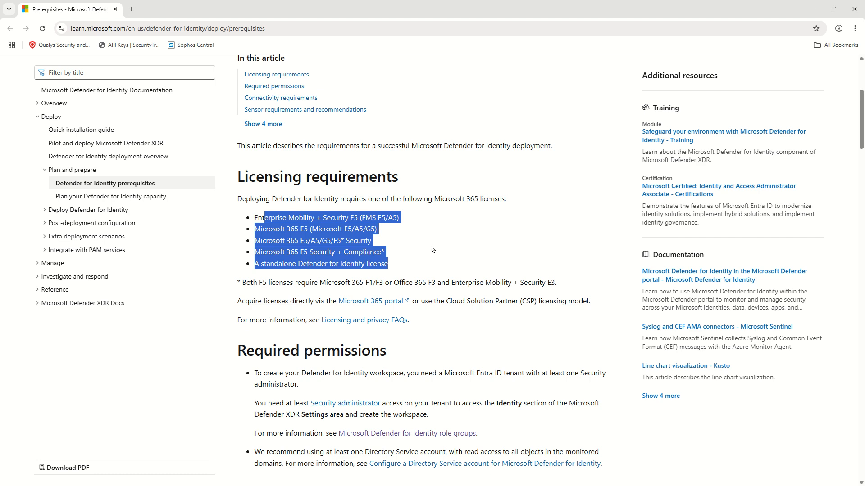
{"action": "mouse_move", "coordinate": [363, 218]}
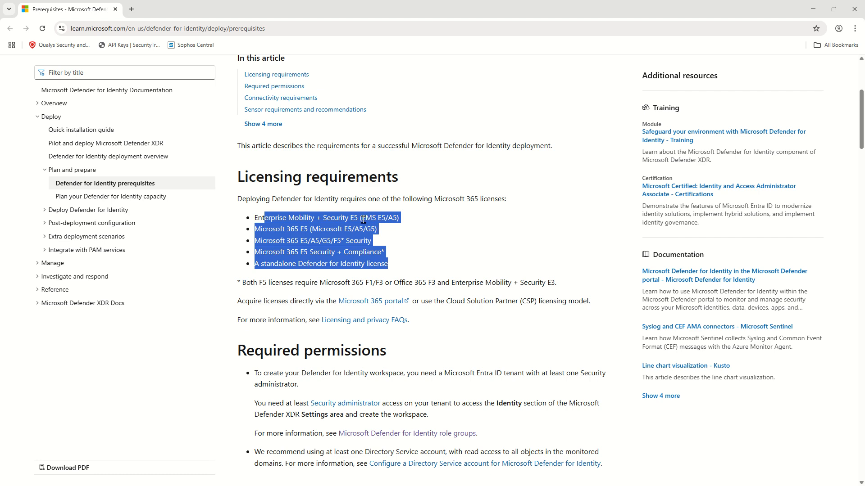
{"action": "left_click", "coordinate": [177, 9]}
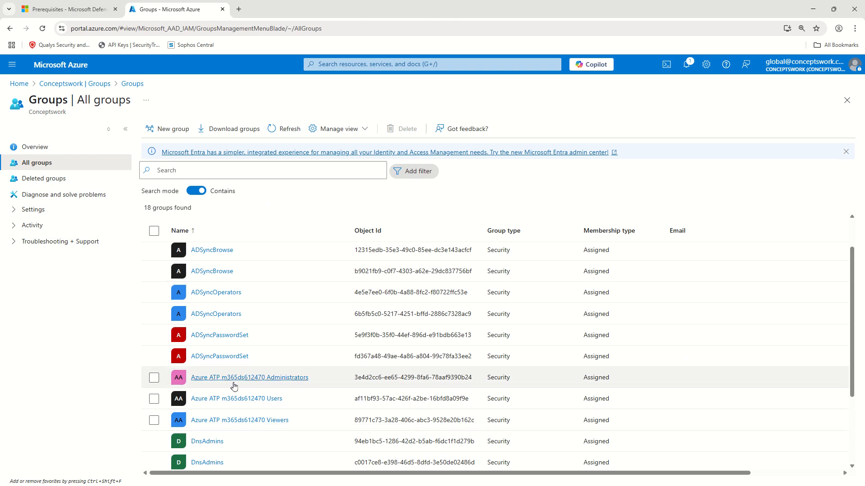
{"action": "mouse_move", "coordinate": [211, 394]}
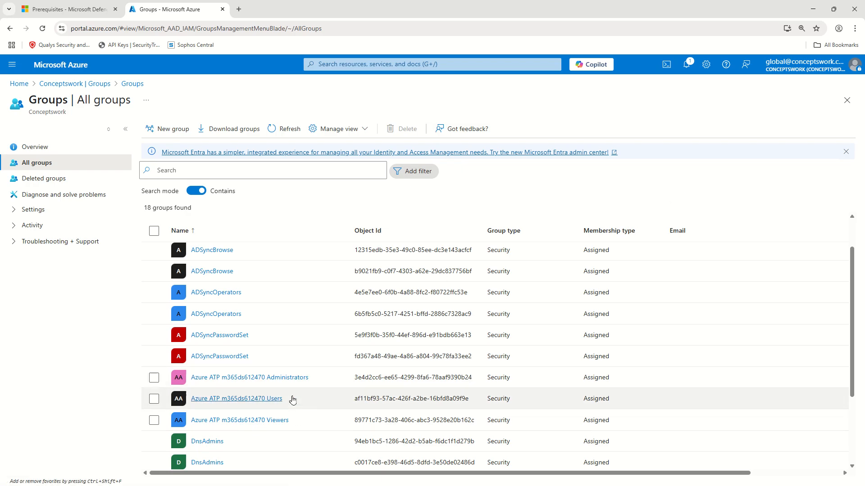
{"action": "mouse_move", "coordinate": [207, 441]}
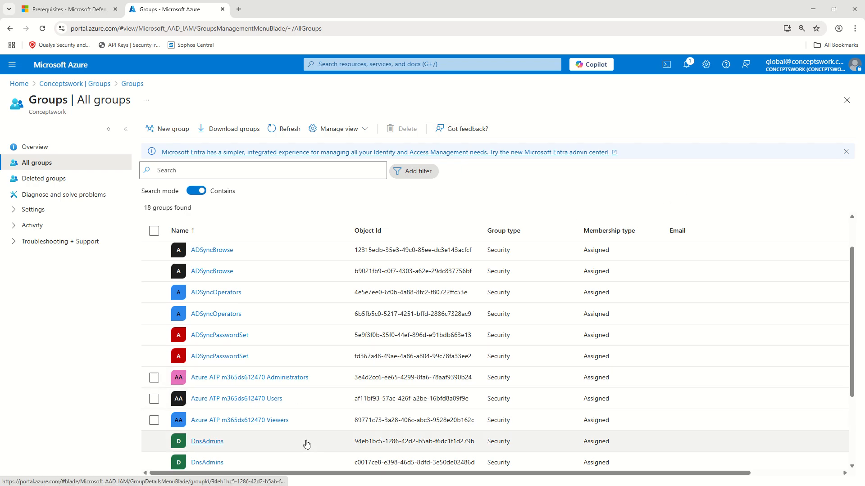
{"action": "mouse_move", "coordinate": [440, 378]}
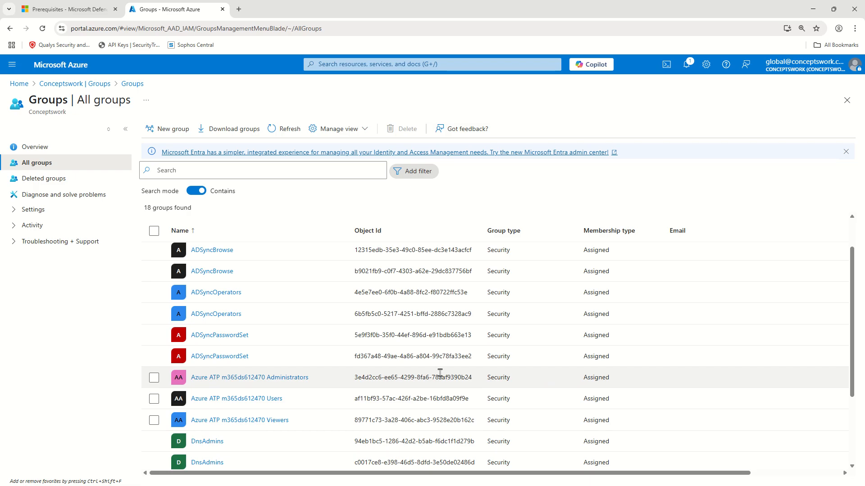
{"action": "mouse_move", "coordinate": [662, 357]}
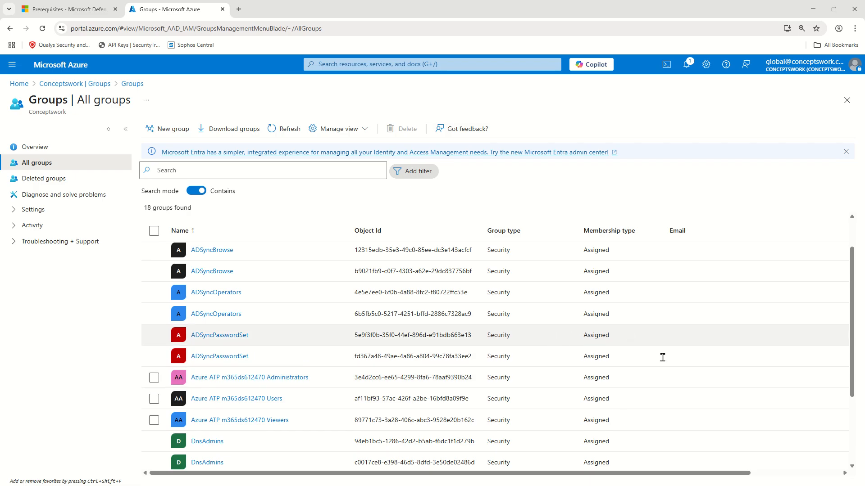
{"action": "mouse_move", "coordinate": [293, 314]}
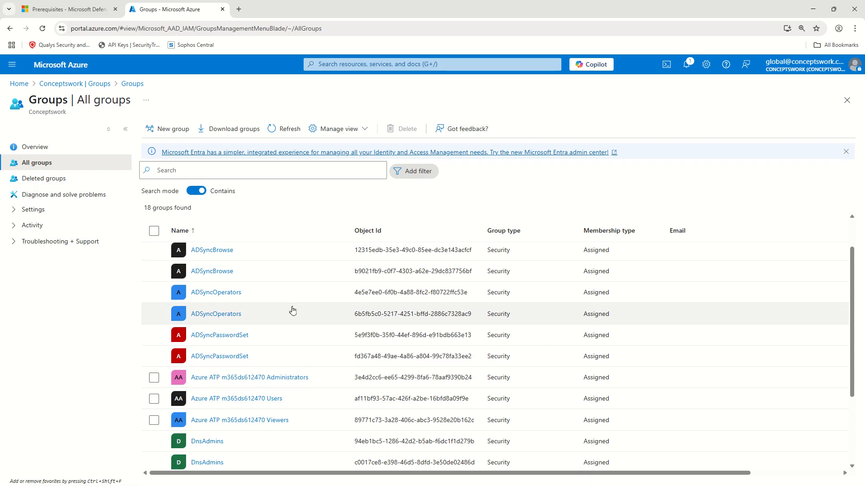
{"action": "mouse_move", "coordinate": [384, 139]}
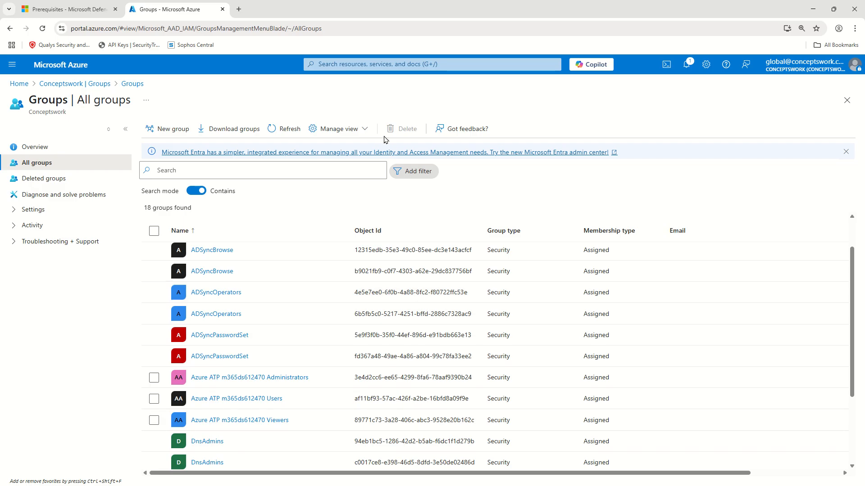
{"action": "mouse_move", "coordinate": [287, 217]}
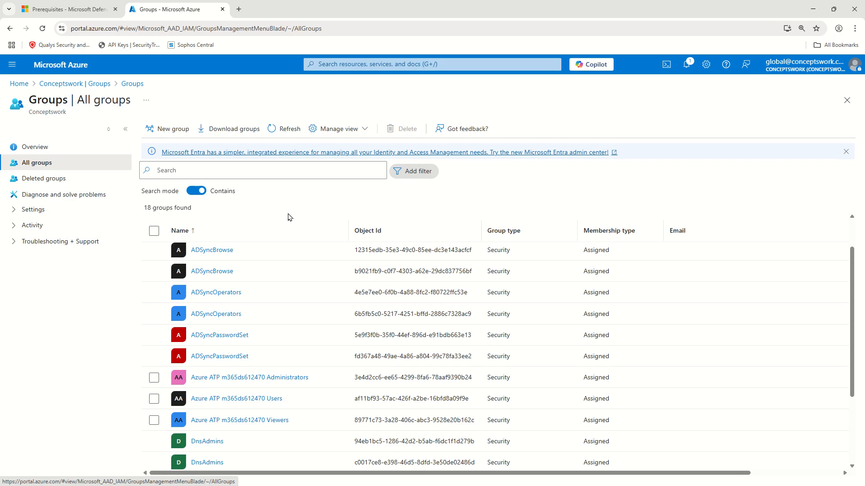
Step: Return to the Defender for Identity prerequisites article and review the sensor specifications
{"action": "left_click", "coordinate": [66, 9]}
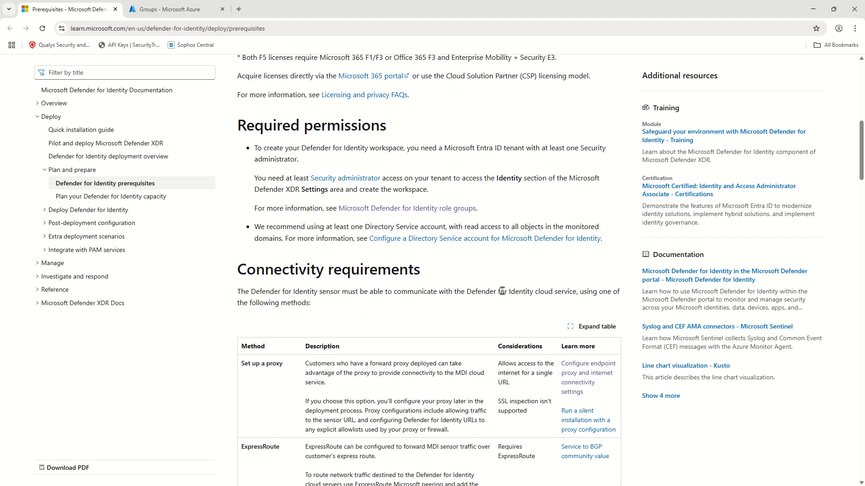
{"action": "scroll", "scroll_direction": "down", "scroll_amount": 3}
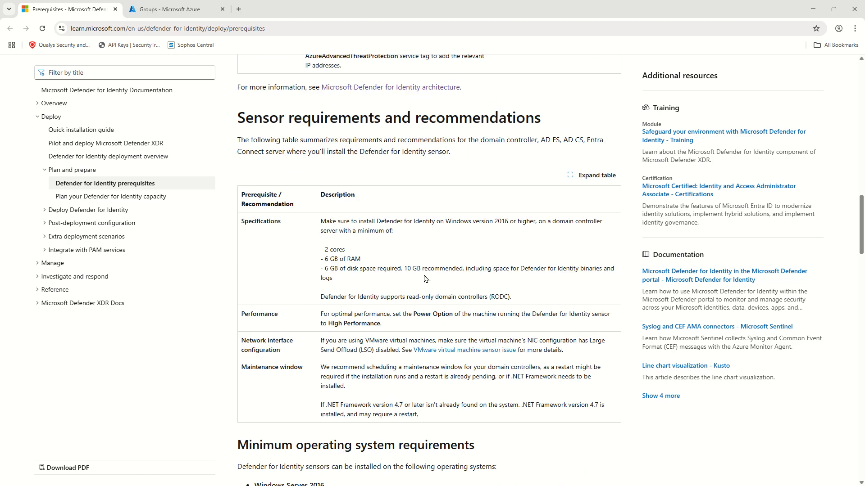
{"action": "scroll", "scroll_direction": "down", "scroll_amount": 3}
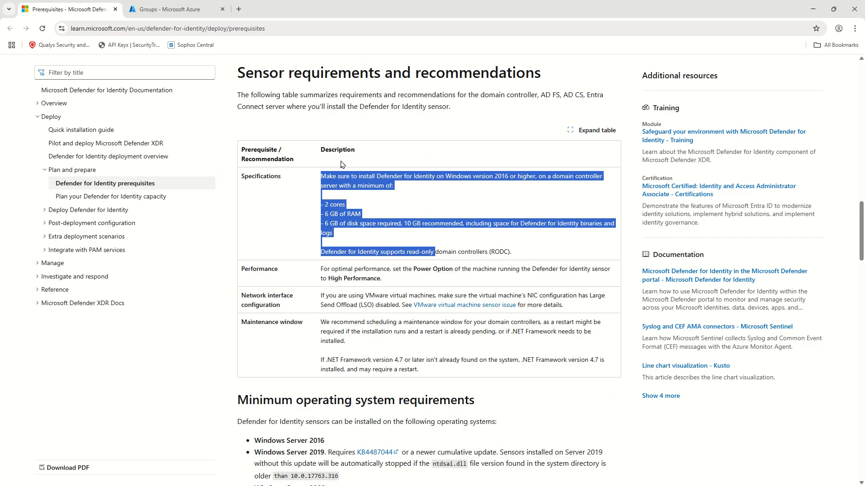
{"action": "left_click", "coordinate": [408, 224]}
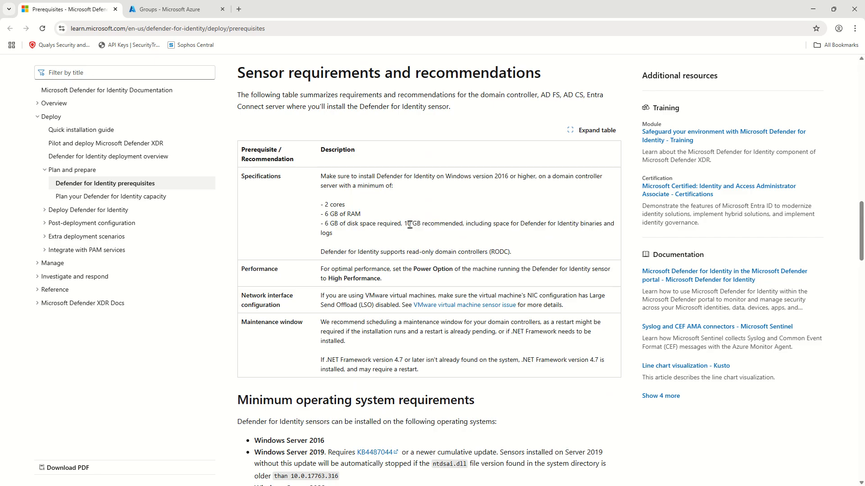
Step: Scroll past supported operating systems down to the Required ports table
{"action": "scroll", "scroll_direction": "down", "scroll_amount": 3}
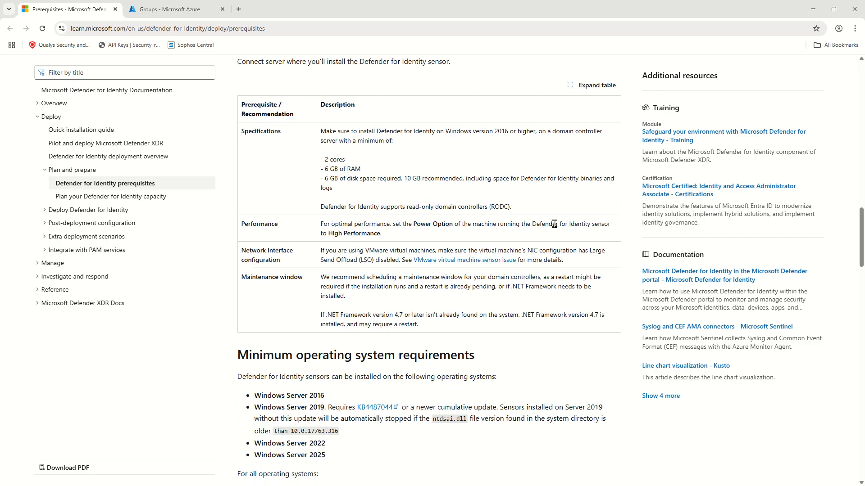
{"action": "scroll", "scroll_direction": "down", "scroll_amount": 3}
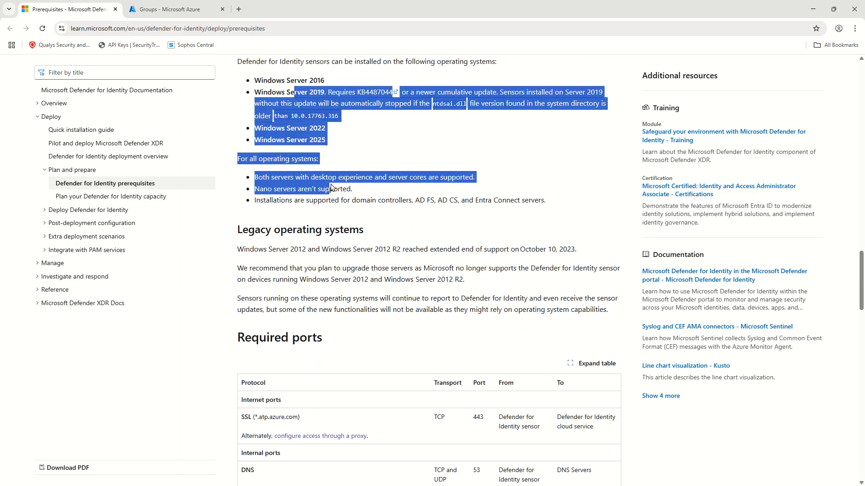
{"action": "scroll", "scroll_direction": "down", "scroll_amount": 3}
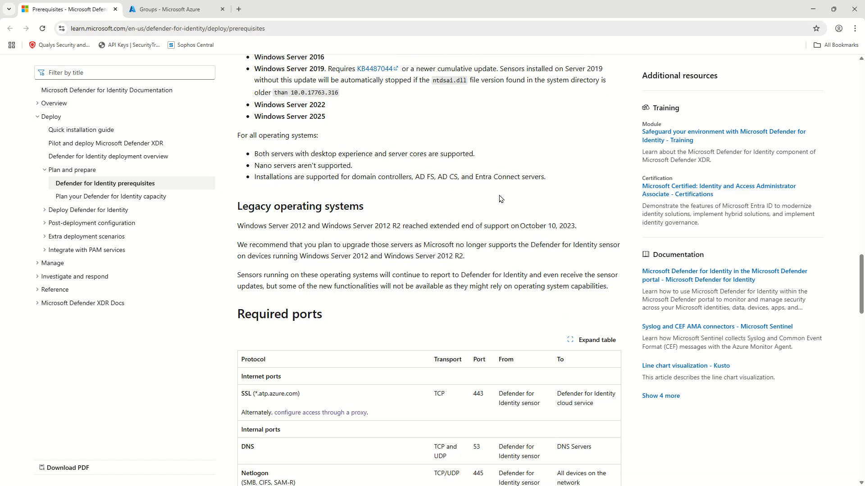
{"action": "scroll", "scroll_direction": "down", "scroll_amount": 3}
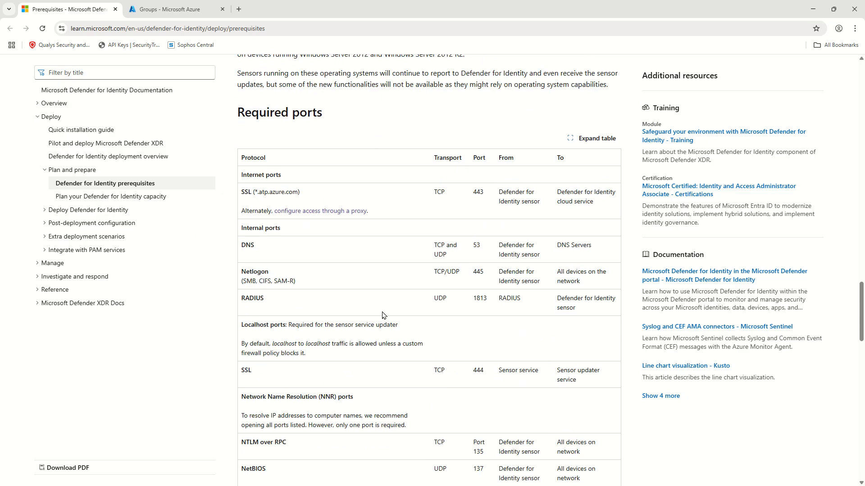
{"action": "mouse_move", "coordinate": [374, 265]}
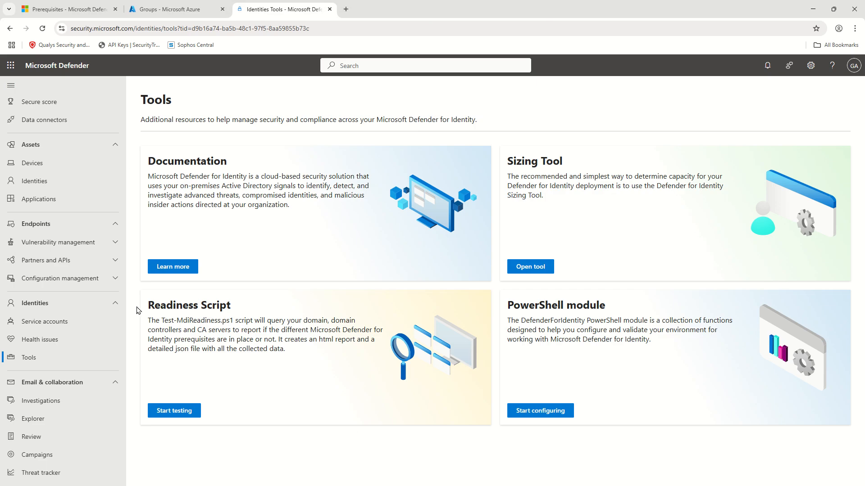
{"action": "mouse_move", "coordinate": [264, 288]}
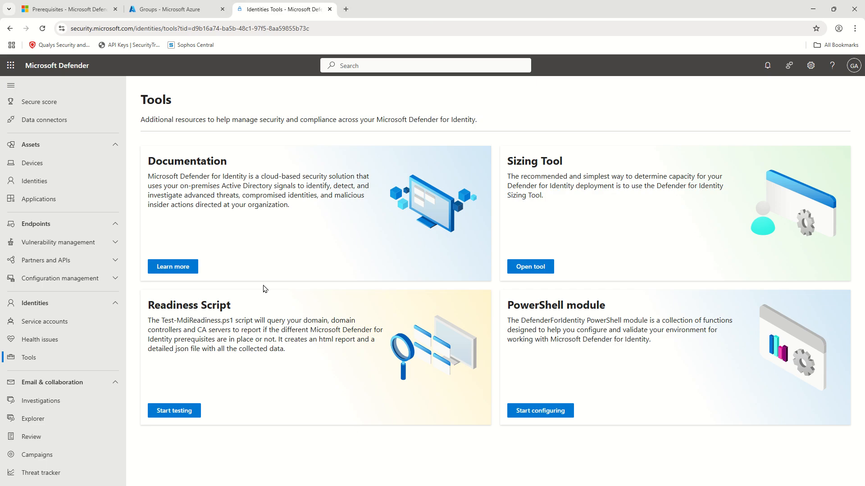
Step: Show the Identities Tools page with Documentation, Sizing Tool, Readiness Script and PowerShell module cards
{"action": "left_click", "coordinate": [187, 28]}
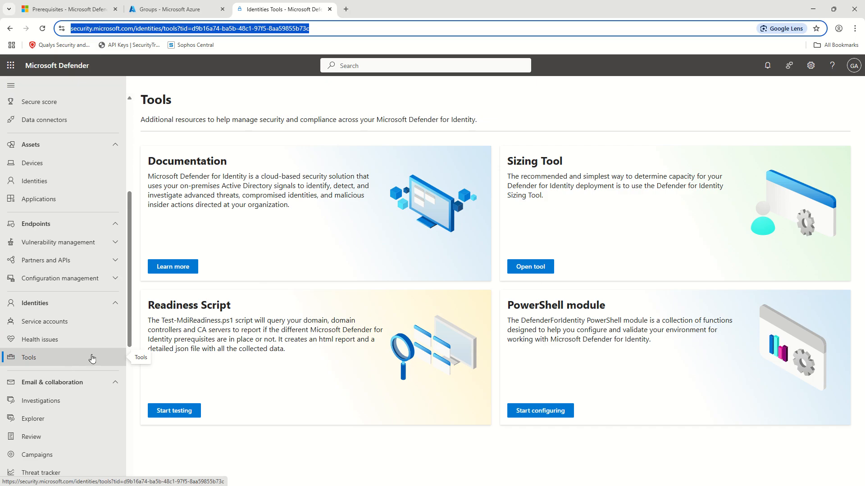
{"action": "mouse_move", "coordinate": [652, 398]}
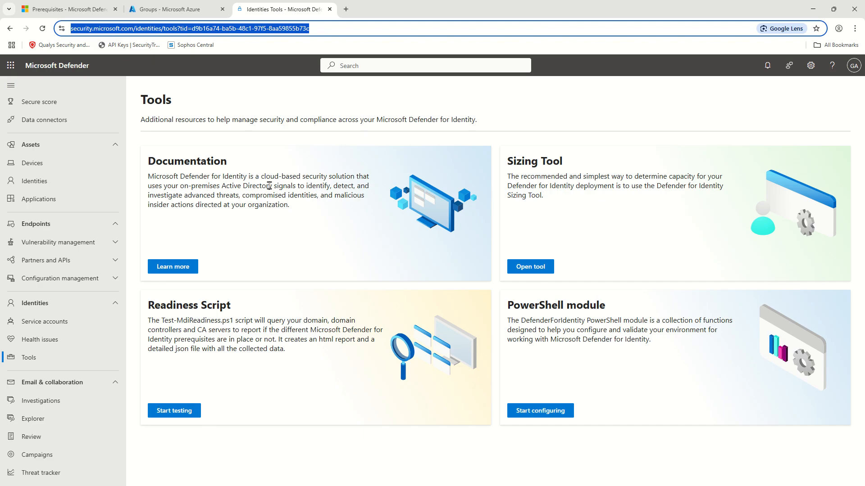
{"action": "mouse_move", "coordinate": [509, 215]}
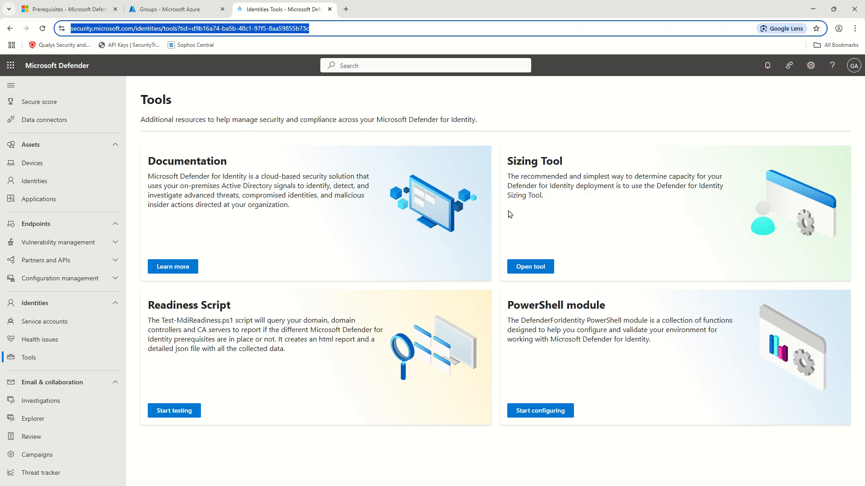
{"action": "mouse_move", "coordinate": [483, 236]}
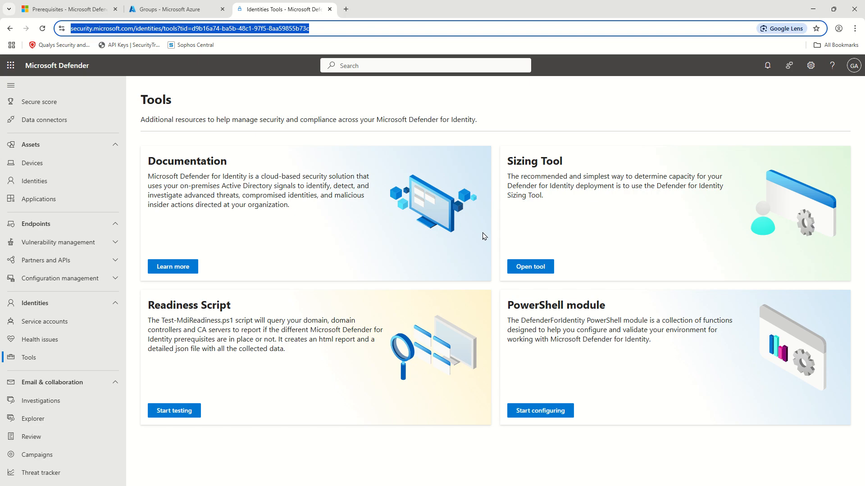
Step: Open the capacity-planning article and follow its prerequisite link to the GitHub sizing tool repository
{"action": "left_click", "coordinate": [451, 9]}
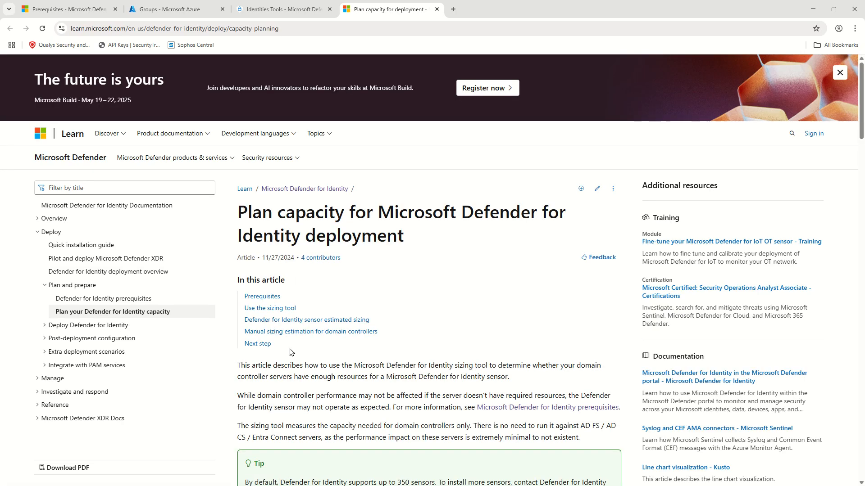
{"action": "scroll", "scroll_direction": "down", "scroll_amount": 3}
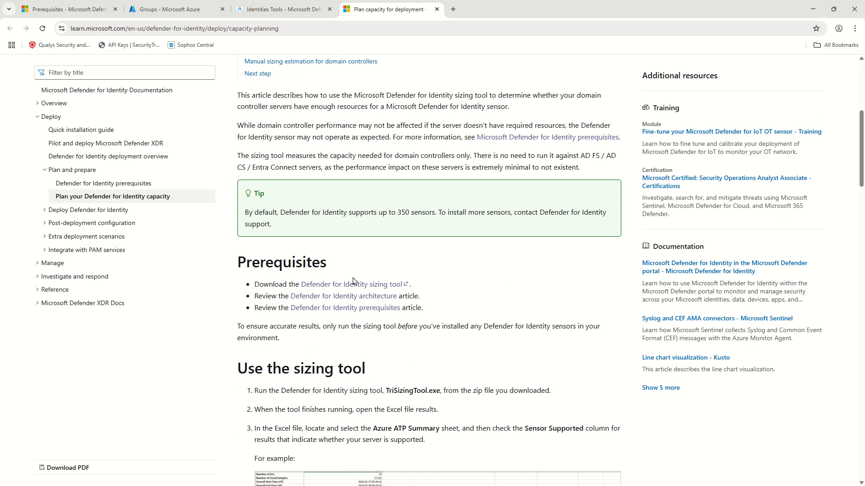
{"action": "left_click", "coordinate": [352, 283]}
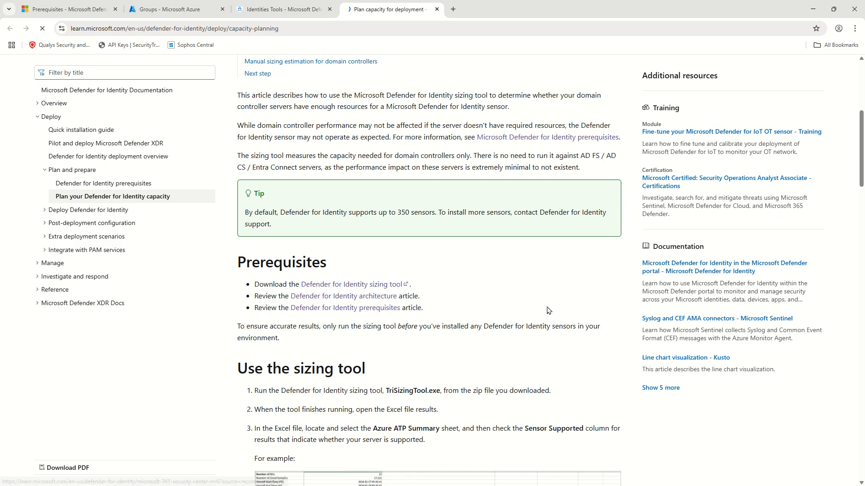
{"action": "left_click", "coordinate": [350, 284]}
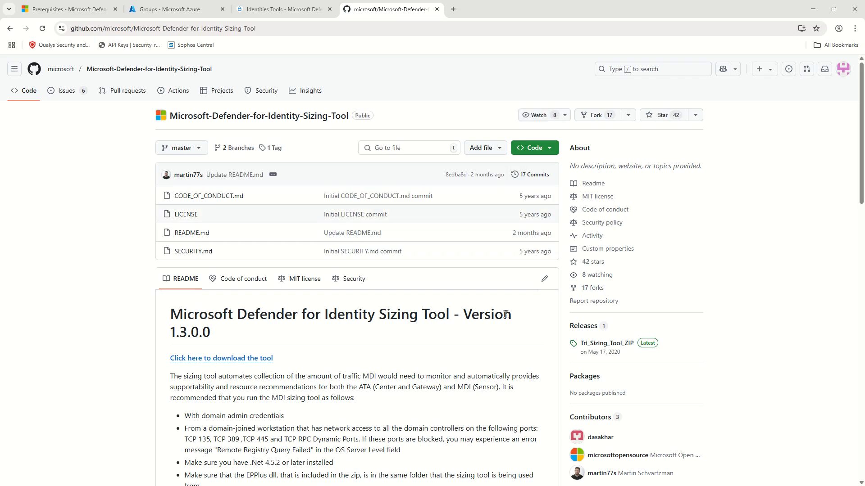
{"action": "mouse_move", "coordinate": [220, 357]}
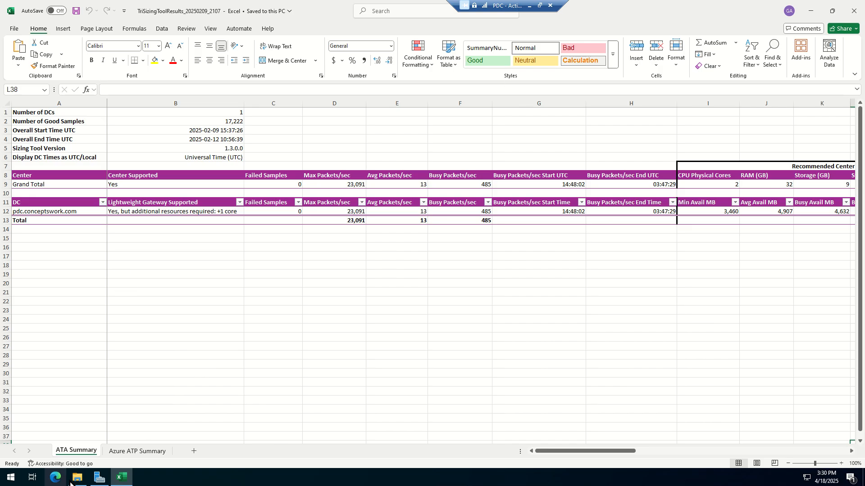
Step: Bring File Explorer forward and show the TriSizingTool_1.3.0.0 folder under Downloads
{"action": "left_click", "coordinate": [77, 477]}
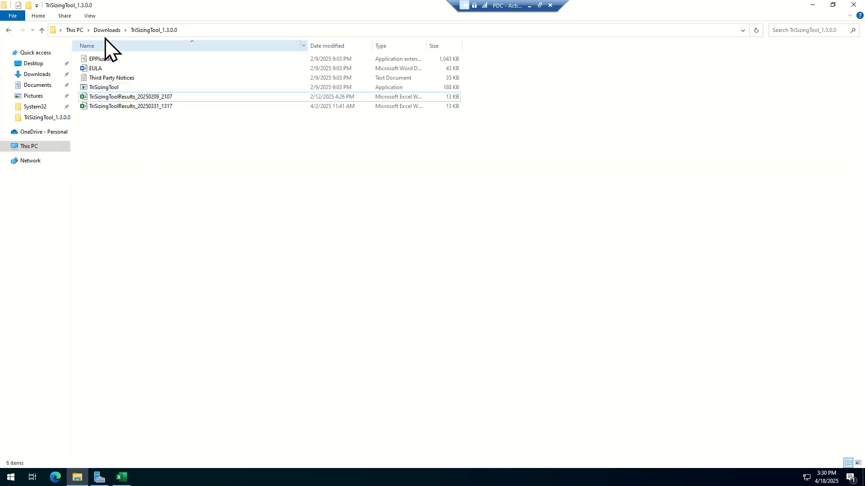
{"action": "left_click", "coordinate": [42, 29]}
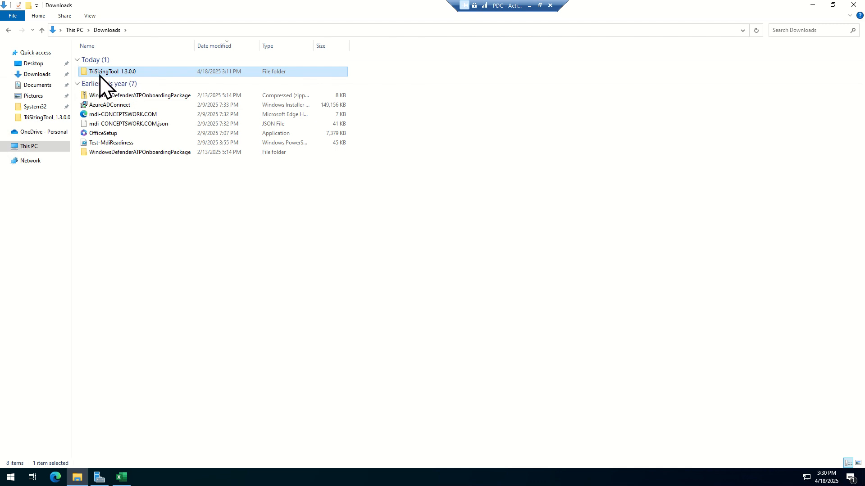
{"action": "double_click", "coordinate": [113, 72]}
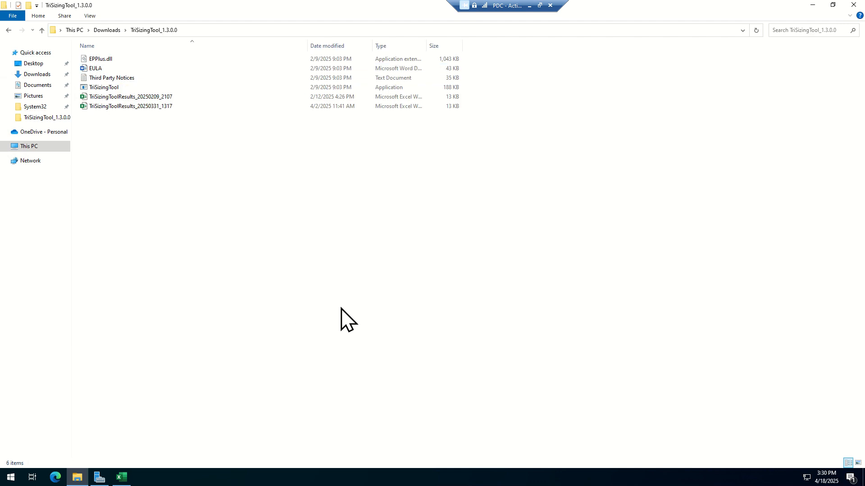
{"action": "mouse_move", "coordinate": [104, 90]}
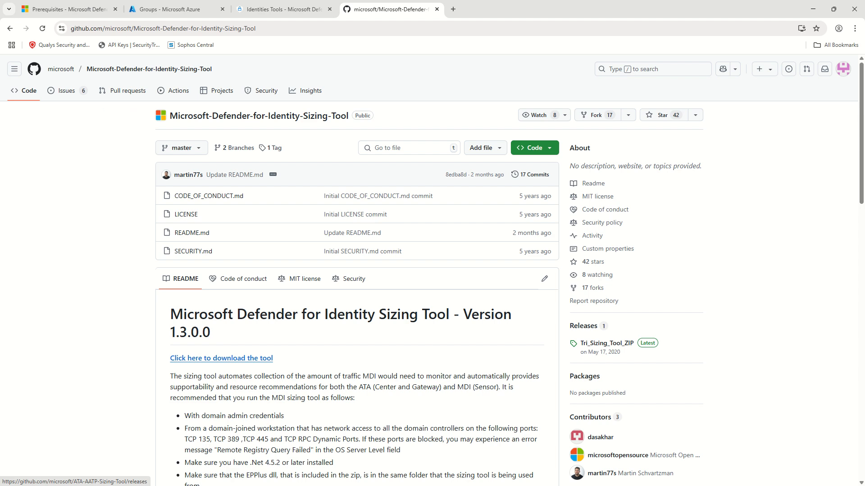
{"action": "mouse_move", "coordinate": [109, 304]}
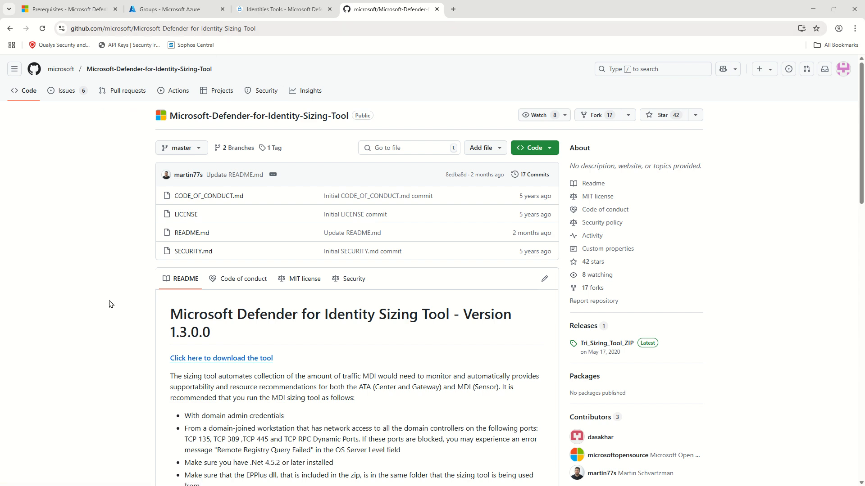
Step: Scroll the Sizing Tool readme to its download link and running requirements
{"action": "scroll", "scroll_direction": "down", "scroll_amount": 3}
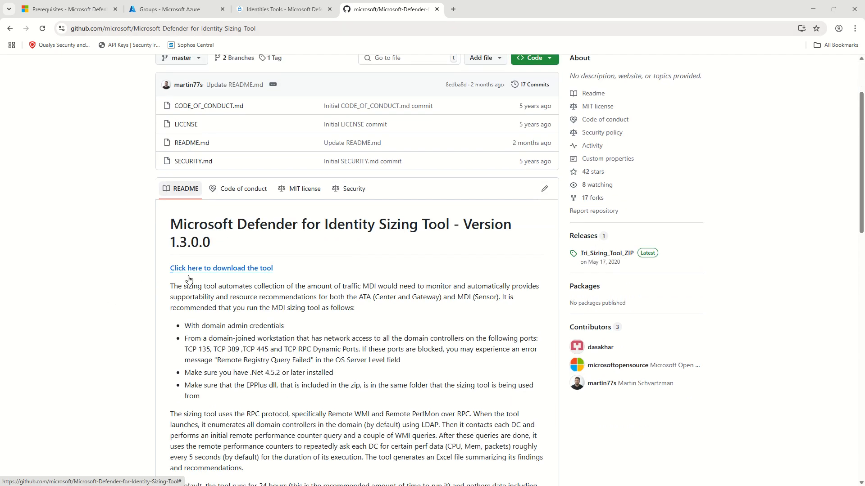
{"action": "scroll", "scroll_direction": "down", "scroll_amount": 3}
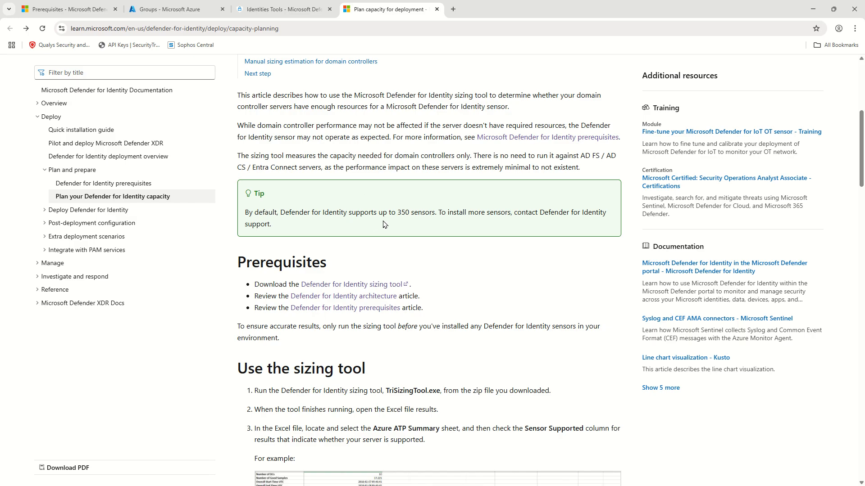
Step: Scroll to the 'Use the sizing tool' steps, example results workbook and common results table
{"action": "scroll", "scroll_direction": "down", "scroll_amount": 3}
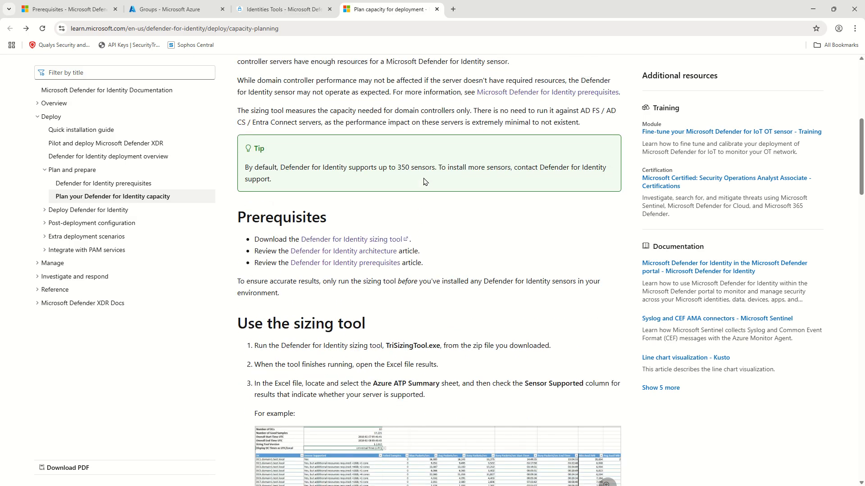
{"action": "scroll", "scroll_direction": "down", "scroll_amount": 3}
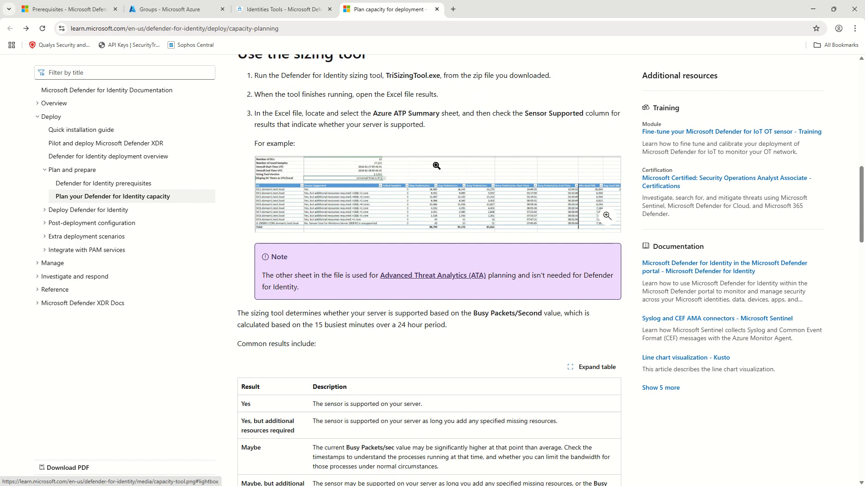
{"action": "scroll", "scroll_direction": "up", "scroll_amount": 3}
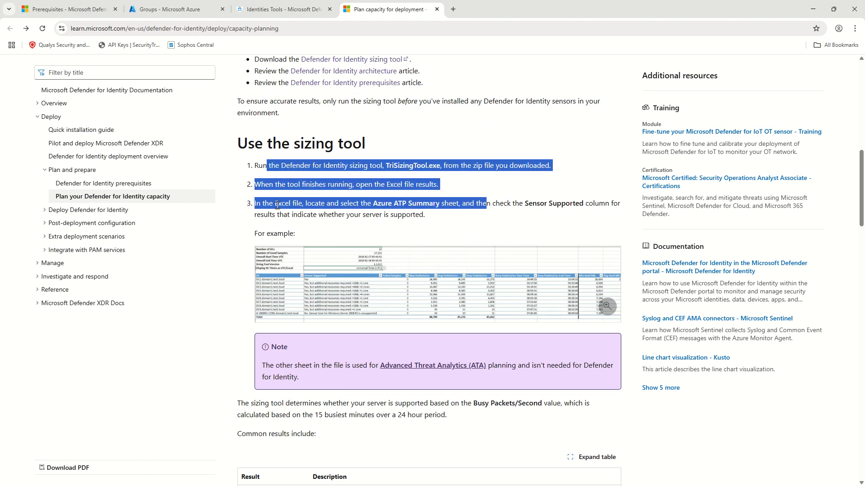
{"action": "scroll", "scroll_direction": "down", "scroll_amount": 3}
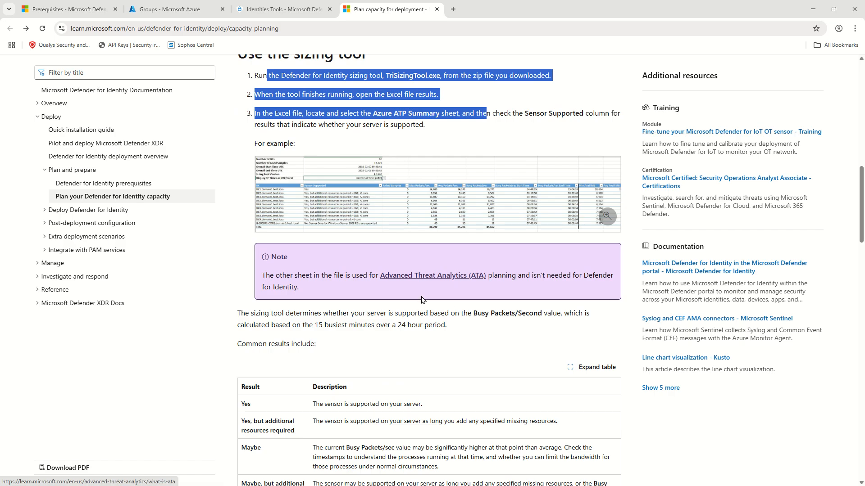
{"action": "mouse_move", "coordinate": [224, 315]}
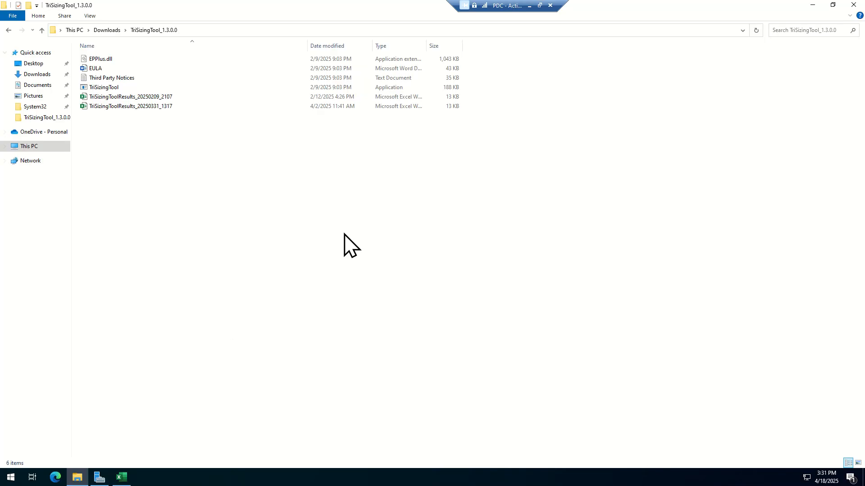
Step: Display the TriSizingTool_1.3.0.0 folder contents as large icons
{"action": "left_click", "coordinate": [104, 87]}
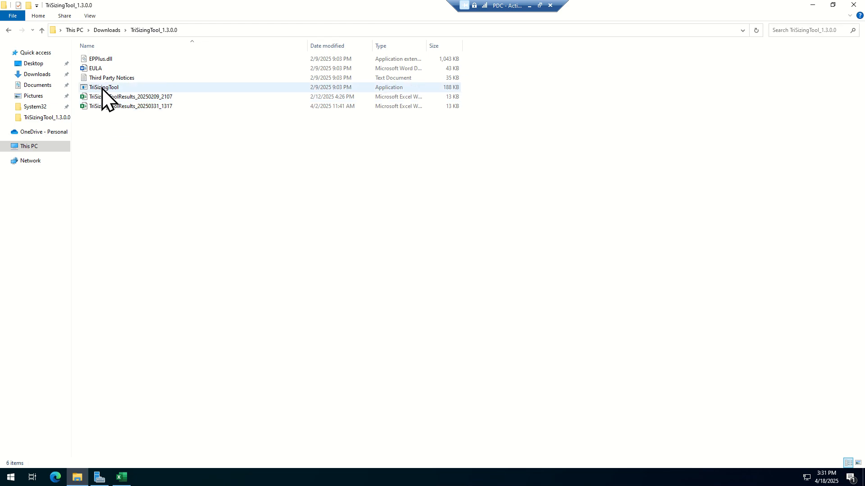
{"action": "left_click", "coordinate": [89, 16]}
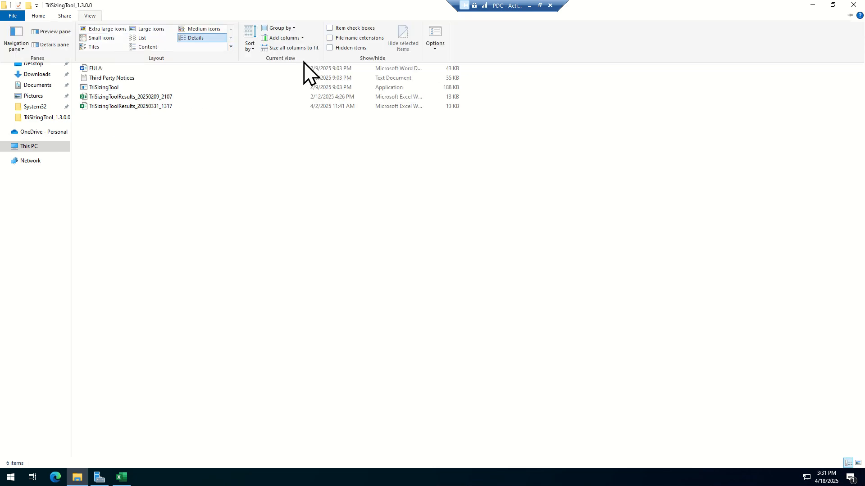
{"action": "left_click", "coordinate": [150, 28]}
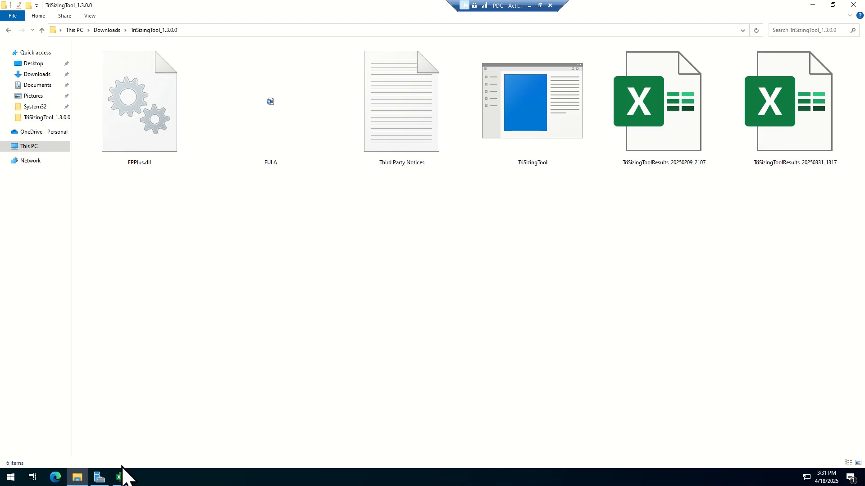
Step: Glance at the sizing results workbook and return to the sizing tool folder
{"action": "double_click", "coordinate": [663, 101]}
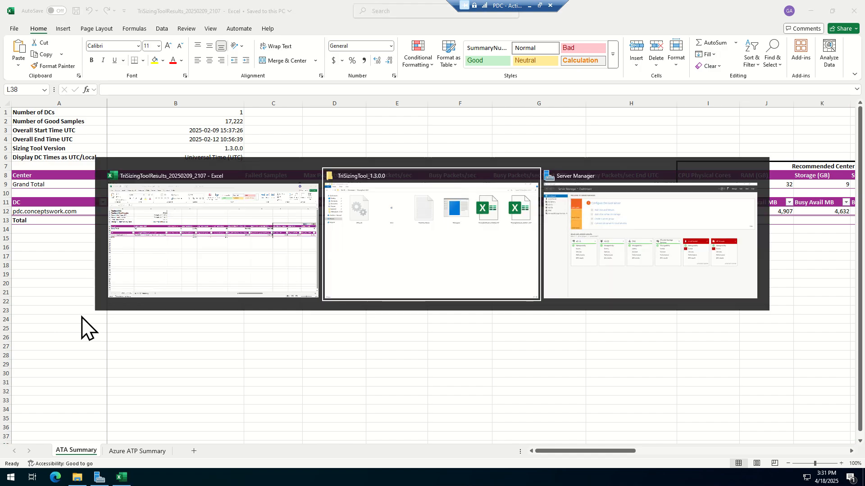
{"action": "left_click", "coordinate": [431, 235]}
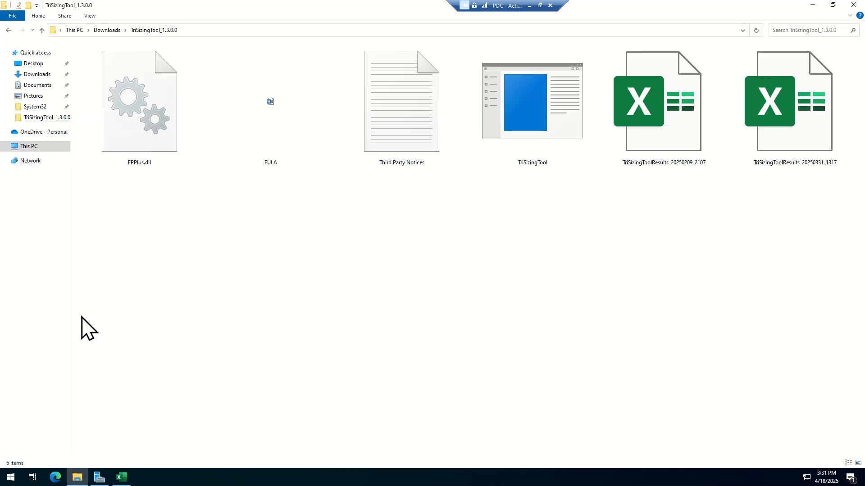
{"action": "mouse_move", "coordinate": [557, 154]}
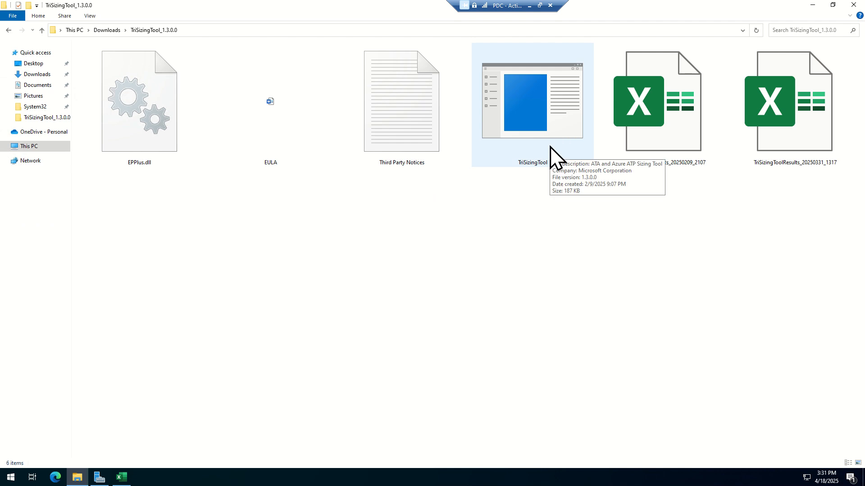
{"action": "mouse_move", "coordinate": [632, 226]}
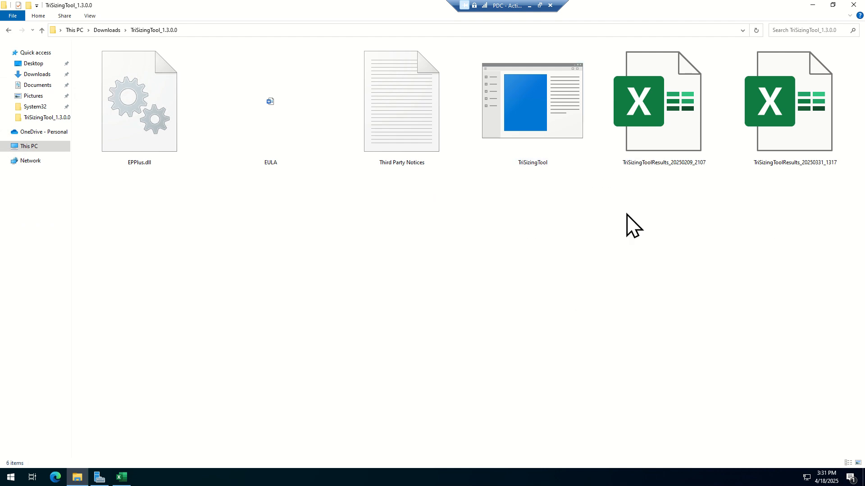
{"action": "mouse_move", "coordinate": [806, 17]}
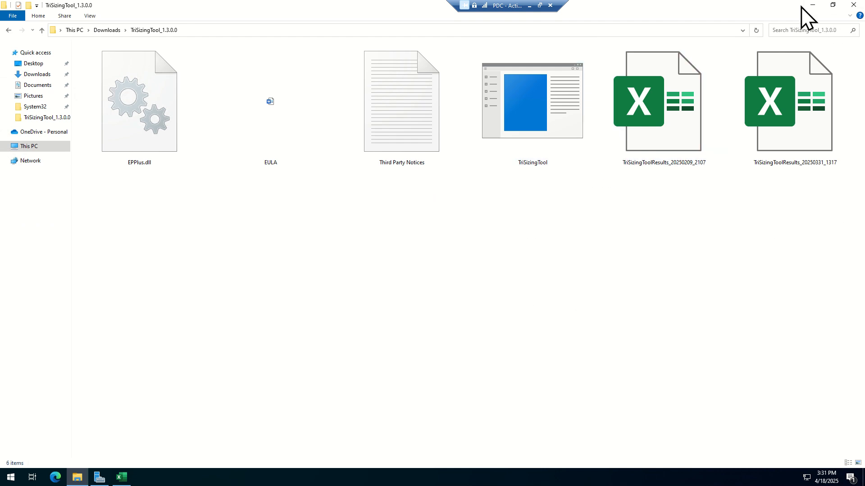
{"action": "double_click", "coordinate": [664, 101]}
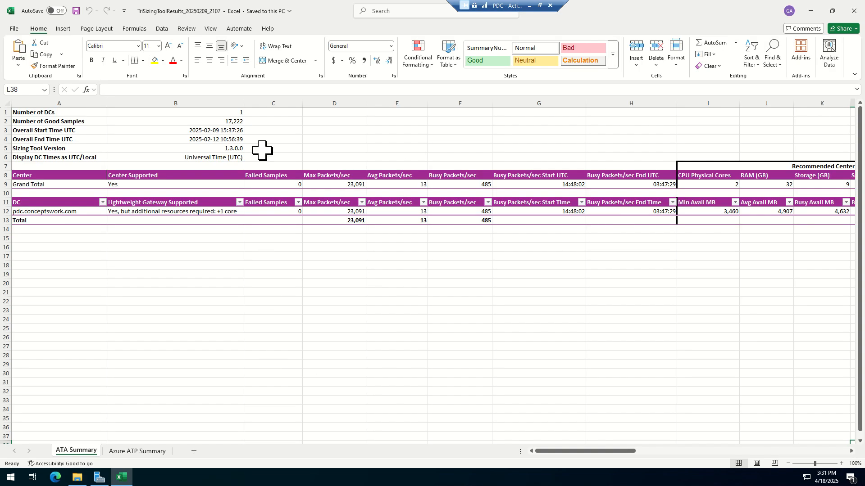
{"action": "left_click", "coordinate": [396, 328]}
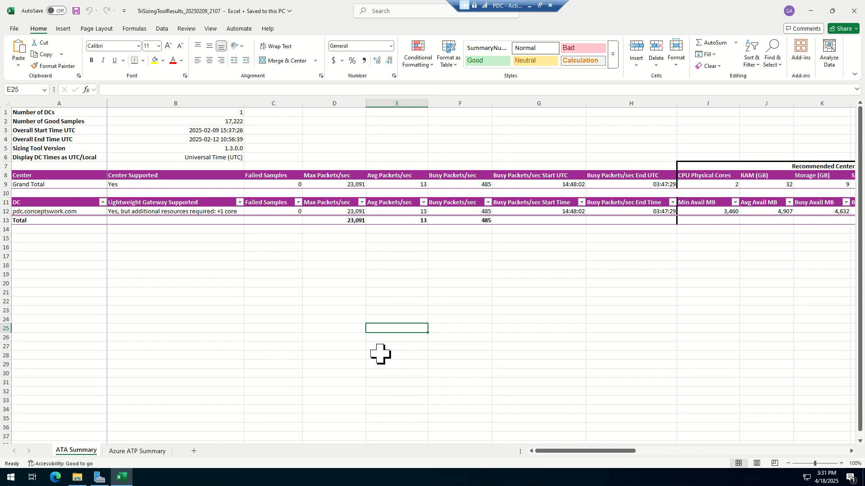
{"action": "mouse_move", "coordinate": [393, 351]}
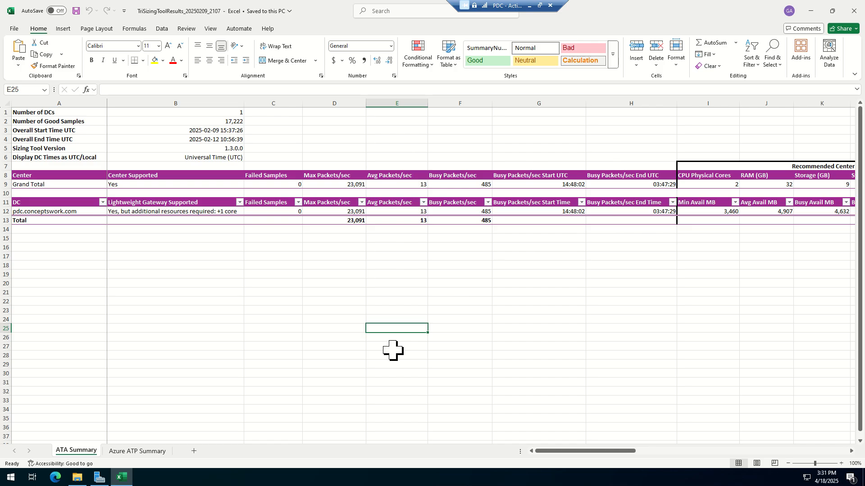
{"action": "mouse_move", "coordinate": [567, 324]}
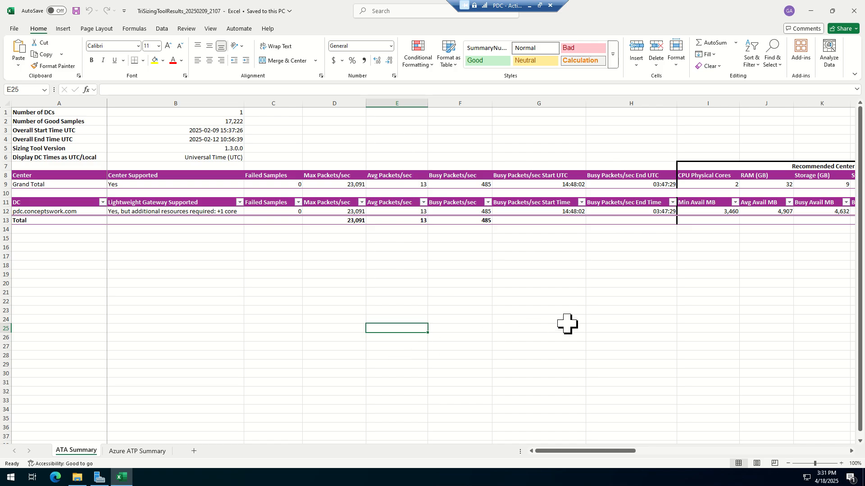
{"action": "mouse_move", "coordinate": [498, 264]}
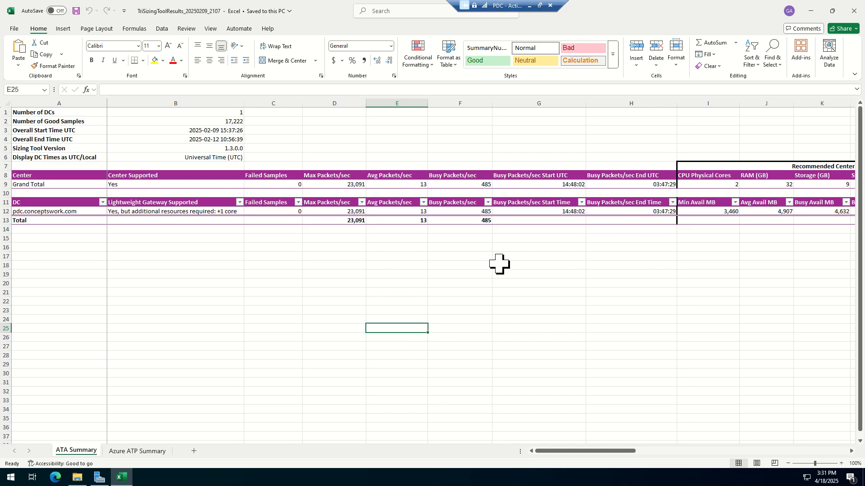
{"action": "left_click", "coordinate": [333, 202]}
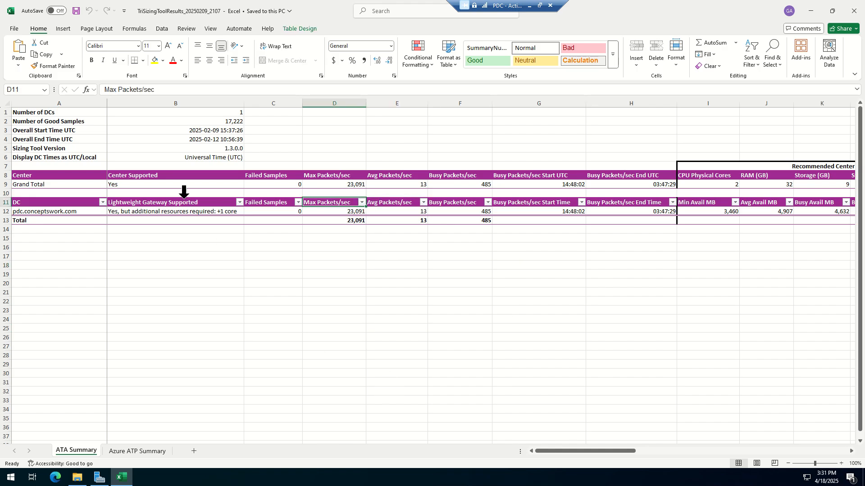
{"action": "left_click", "coordinate": [175, 184]}
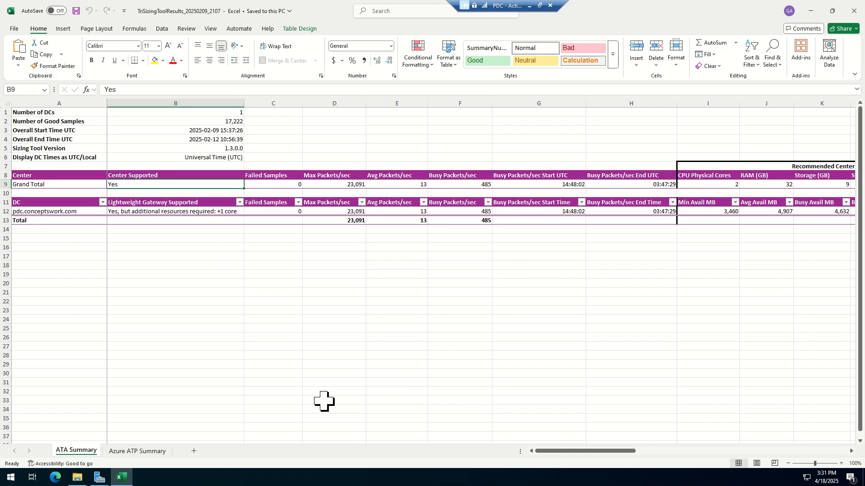
{"action": "left_click", "coordinate": [176, 210]}
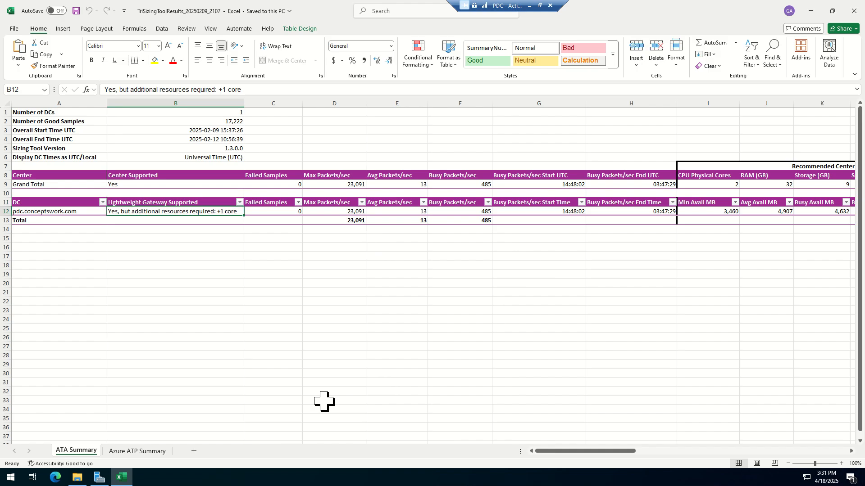
{"action": "left_click", "coordinate": [273, 210]}
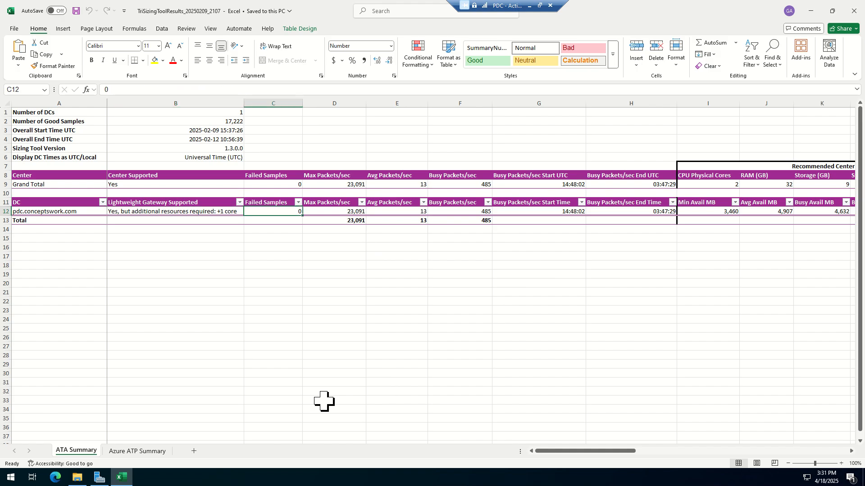
{"action": "left_click", "coordinate": [175, 210]}
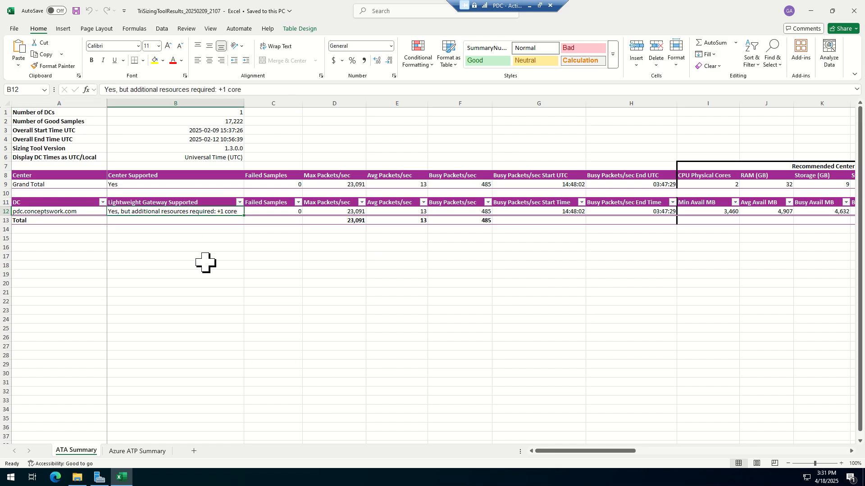
{"action": "mouse_move", "coordinate": [174, 217]}
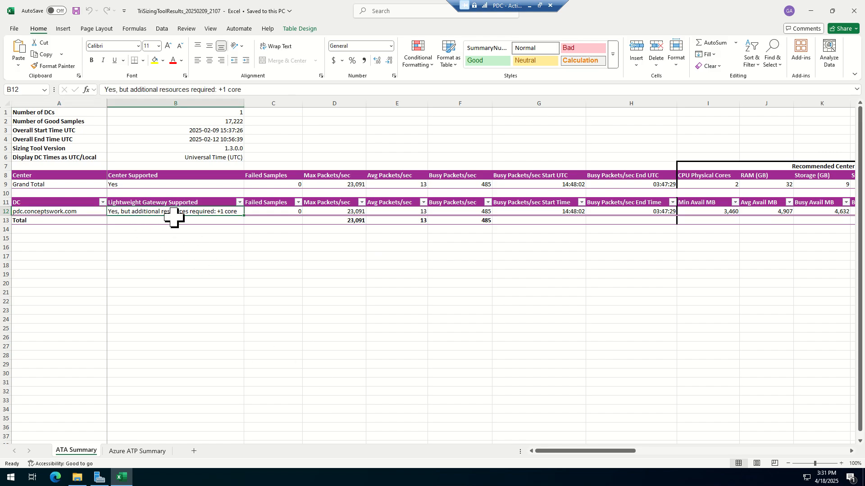
{"action": "mouse_move", "coordinate": [669, 325]}
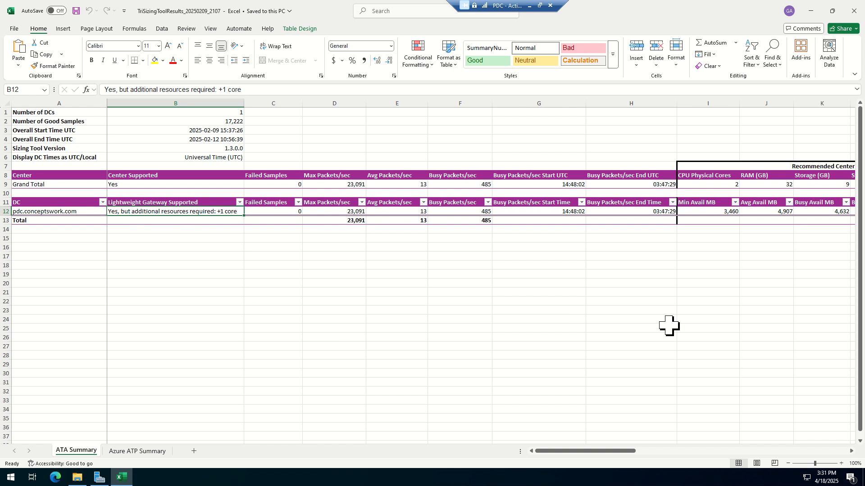
{"action": "mouse_move", "coordinate": [462, 269]}
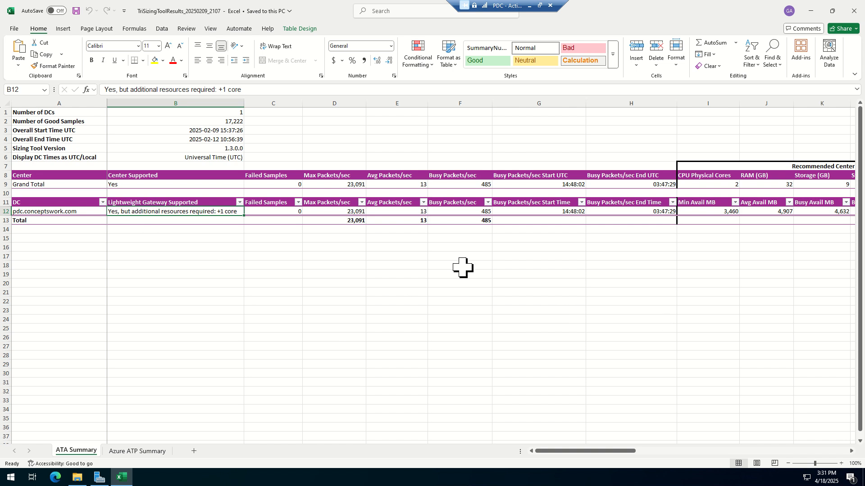
{"action": "mouse_move", "coordinate": [507, 358]}
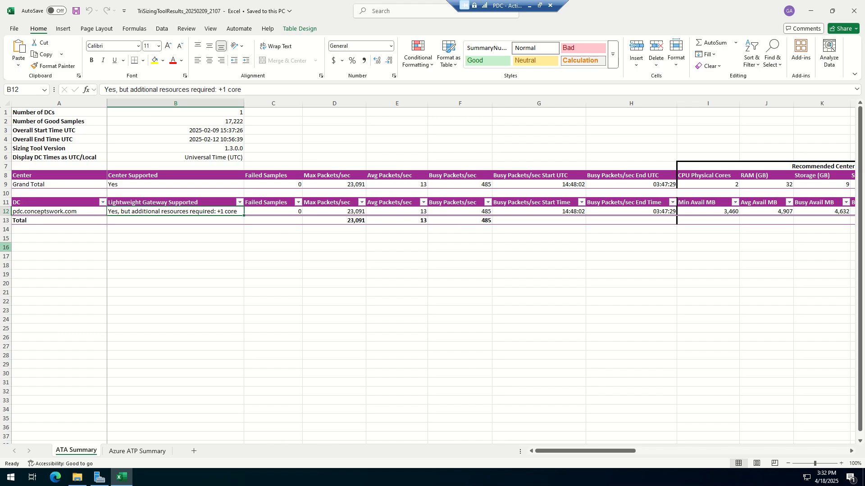
{"action": "left_click", "coordinate": [76, 478]}
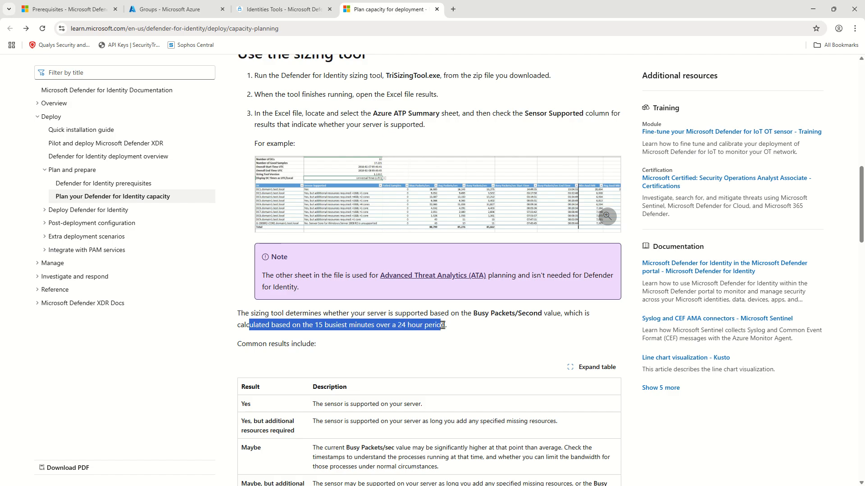
Step: Review the article's sizing tool example results, then switch back to the Defender Identities Tools page
{"action": "scroll", "scroll_direction": "down", "scroll_amount": 3}
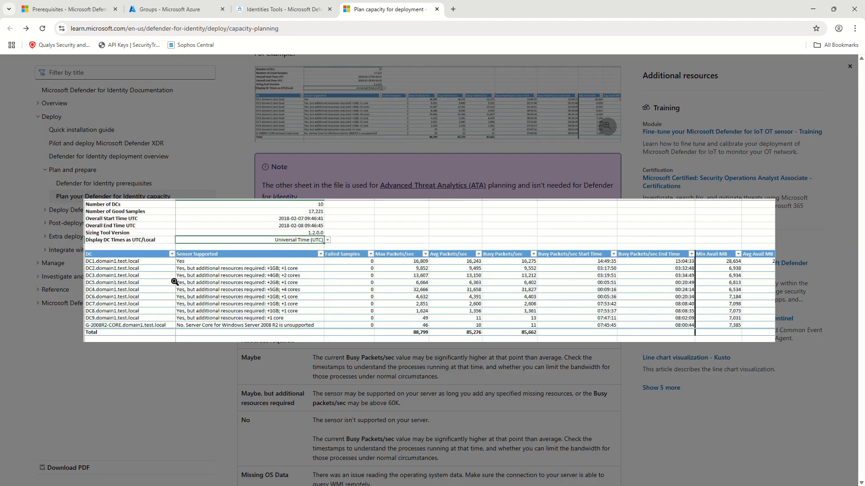
{"action": "mouse_move", "coordinate": [237, 296]}
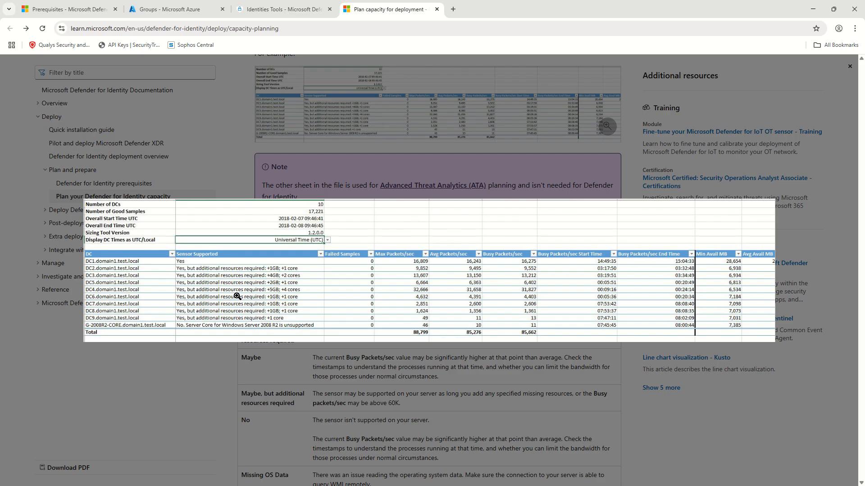
{"action": "mouse_move", "coordinate": [192, 332]}
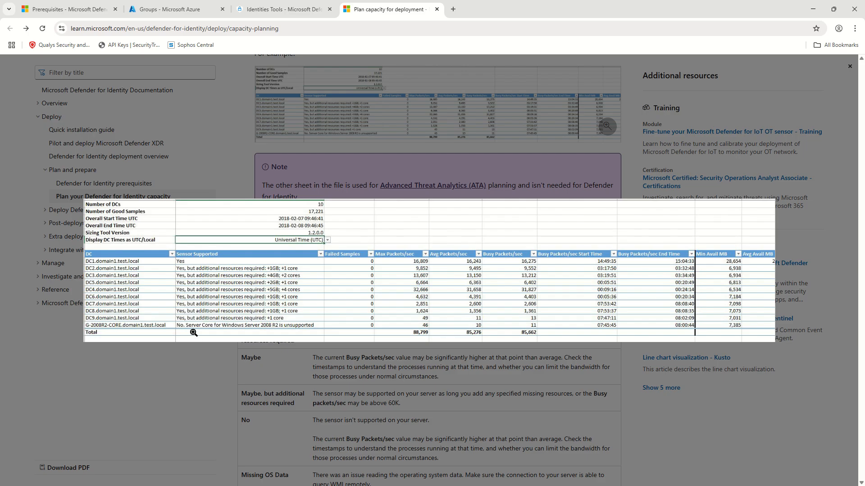
{"action": "mouse_move", "coordinate": [242, 399]}
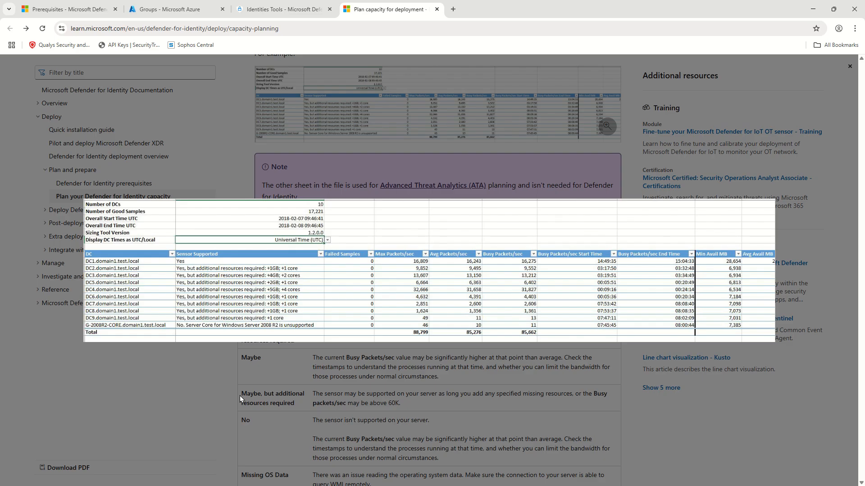
{"action": "mouse_move", "coordinate": [218, 447]}
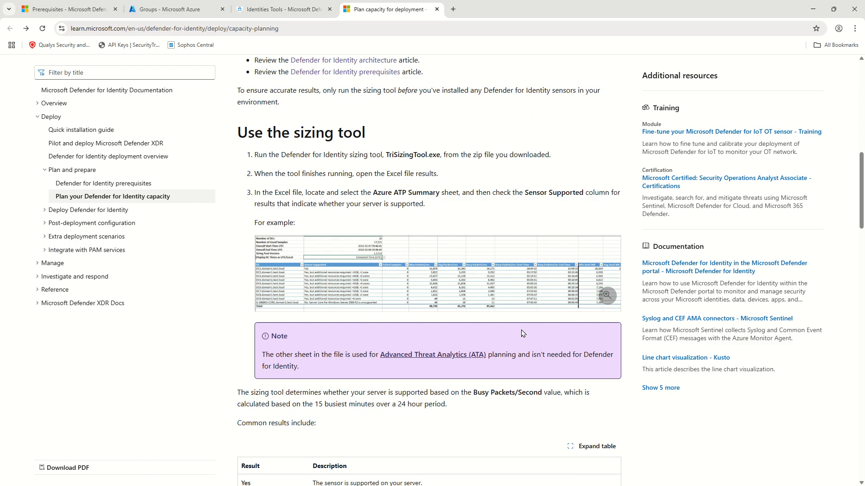
{"action": "scroll", "scroll_direction": "up", "scroll_amount": 3}
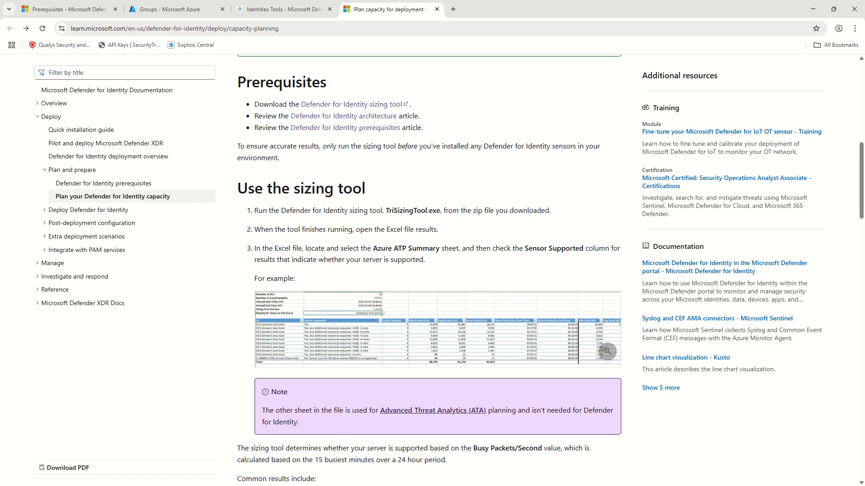
{"action": "left_click", "coordinate": [281, 9]}
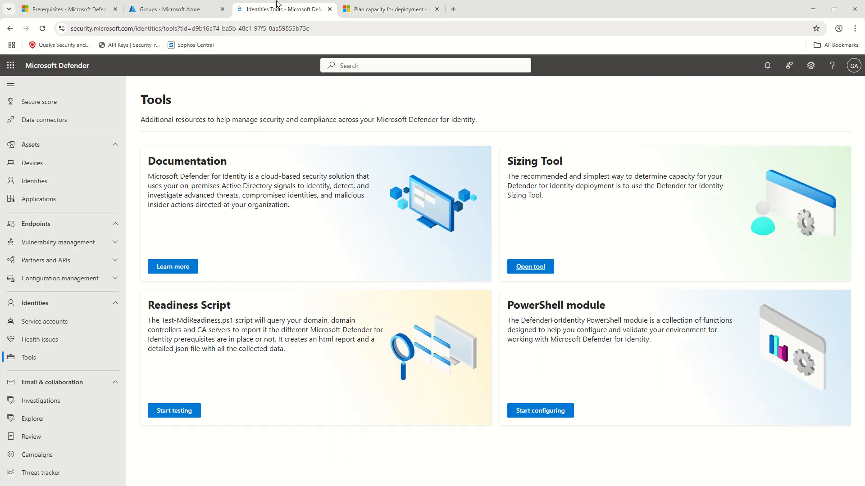
{"action": "mouse_move", "coordinate": [539, 410]}
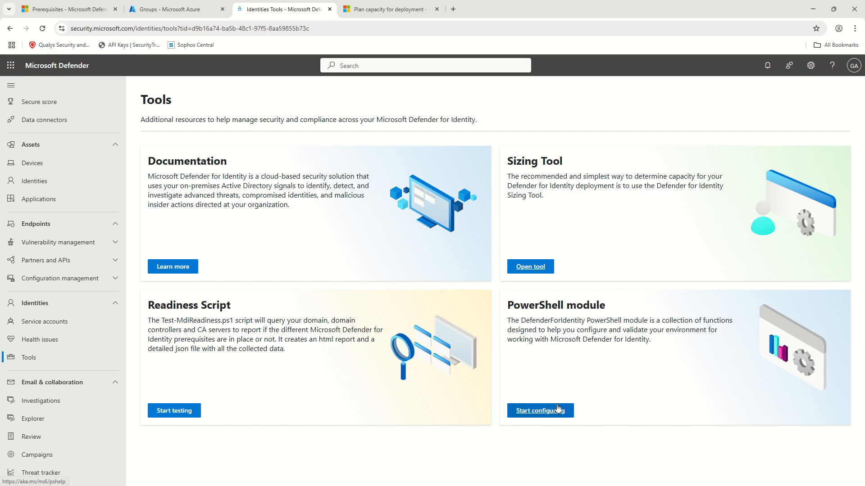
{"action": "mouse_move", "coordinate": [551, 367]}
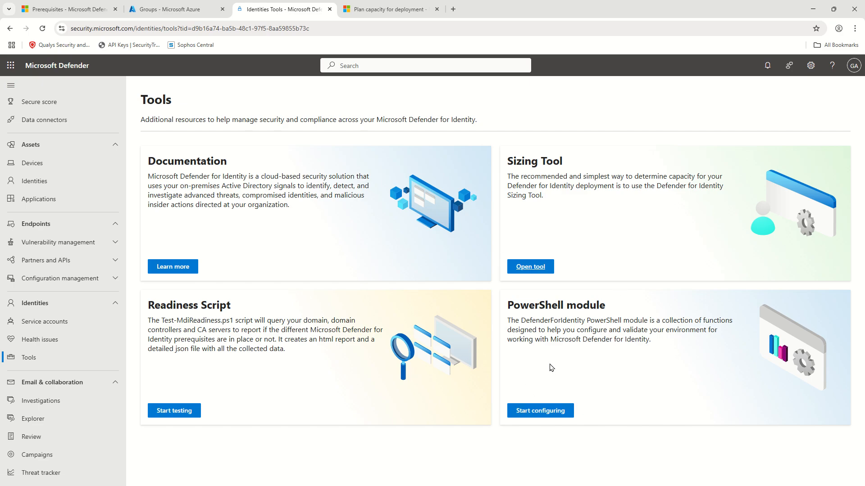
{"action": "mouse_move", "coordinate": [590, 341]}
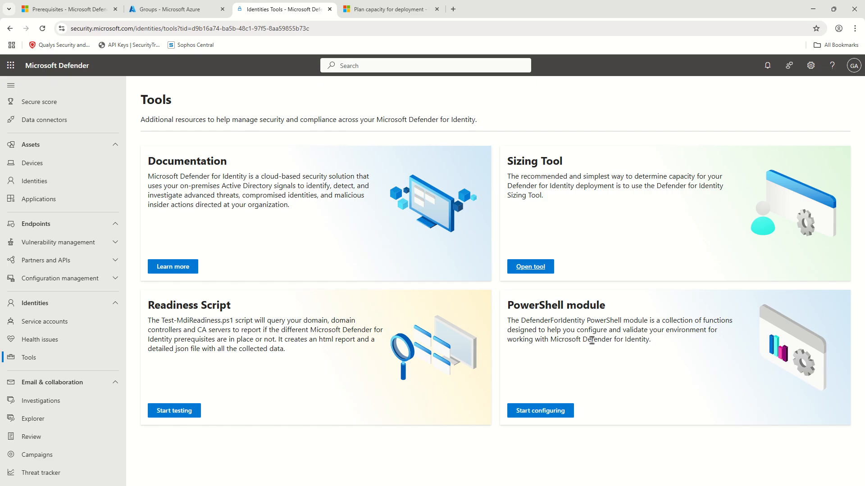
{"action": "mouse_move", "coordinate": [651, 353]}
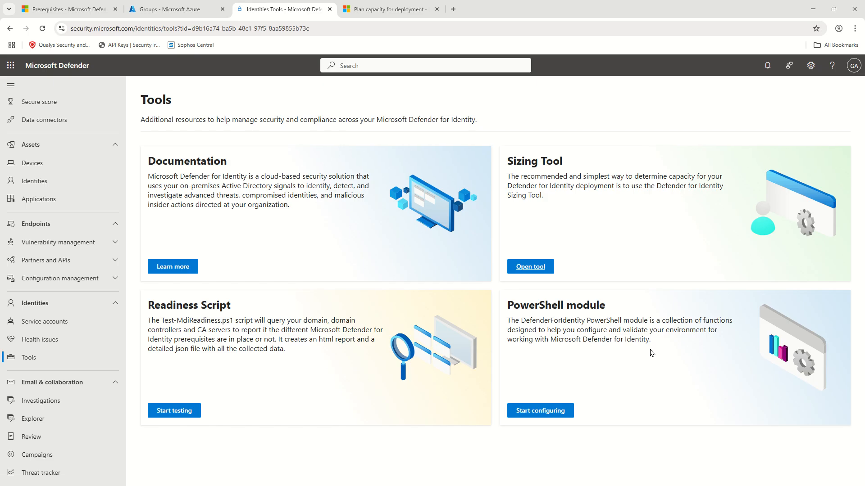
{"action": "mouse_move", "coordinate": [161, 318]}
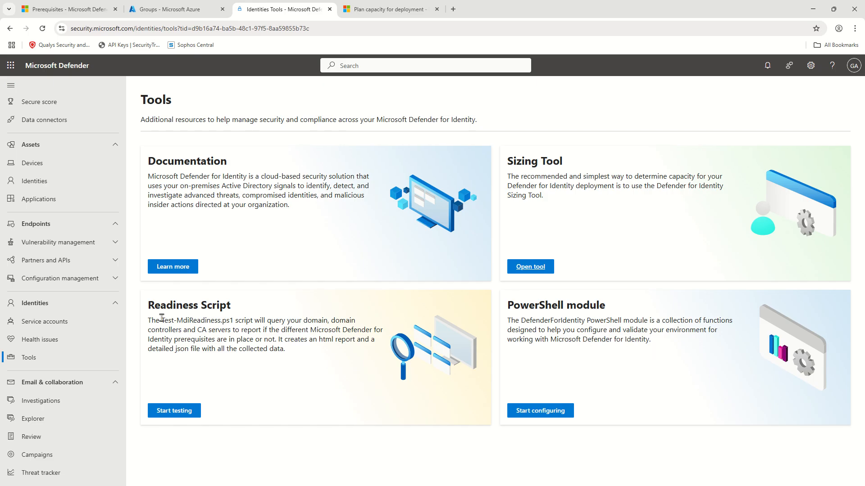
{"action": "mouse_move", "coordinate": [232, 372]}
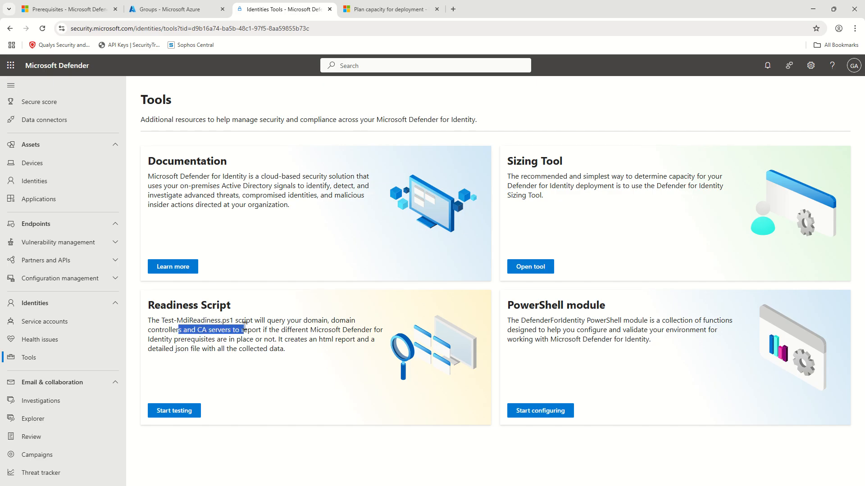
{"action": "mouse_move", "coordinate": [200, 363]}
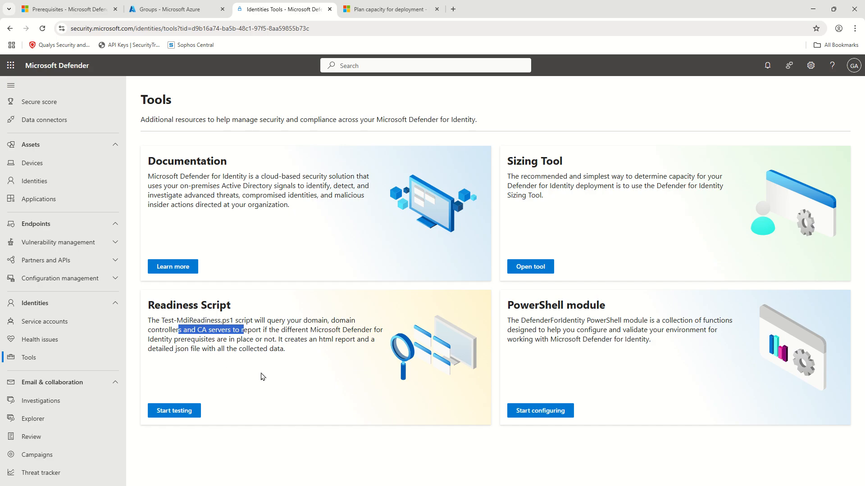
{"action": "mouse_move", "coordinate": [239, 369]}
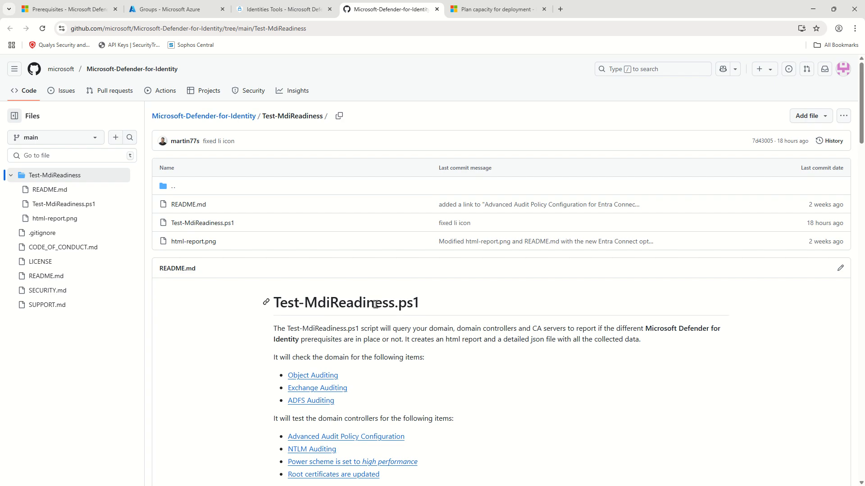
{"action": "mouse_move", "coordinate": [555, 278]}
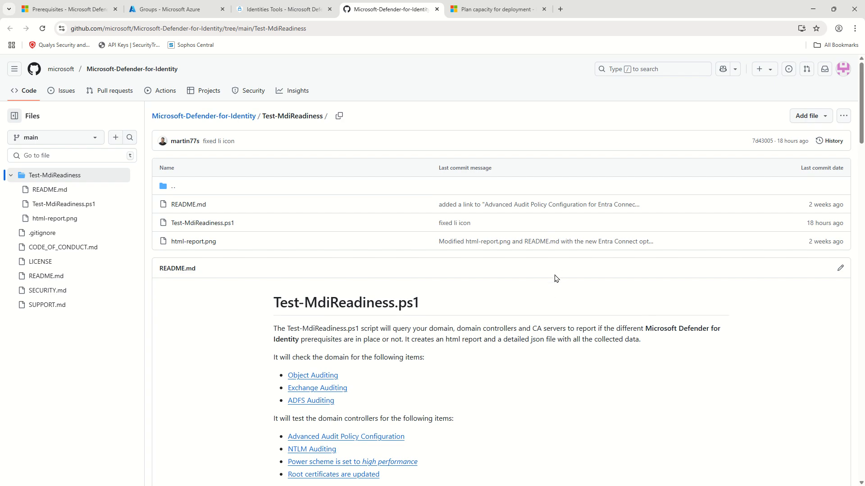
Step: Scroll the Test-MdiReadiness readme to its domain, domain controller and CA server checks
{"action": "scroll", "scroll_direction": "down", "scroll_amount": 3}
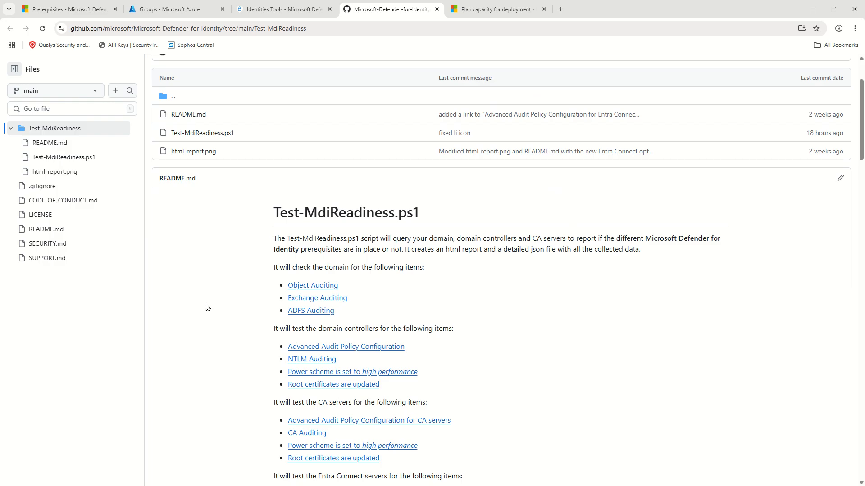
{"action": "mouse_move", "coordinate": [212, 333]}
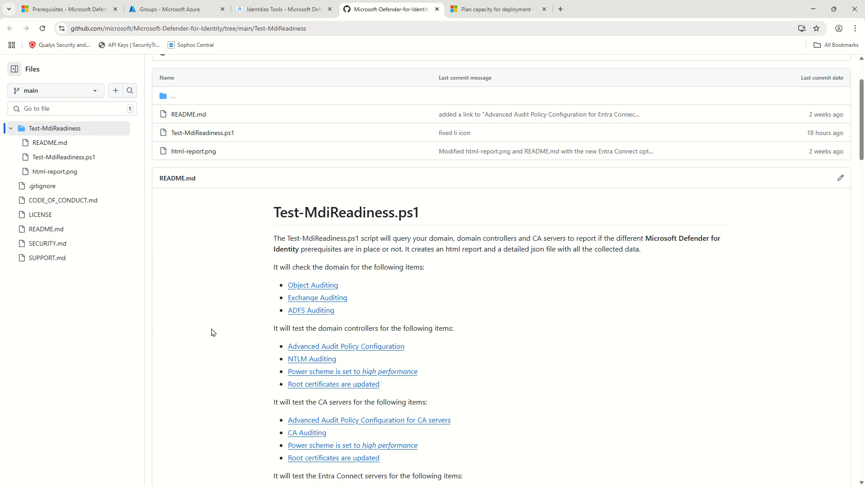
{"action": "mouse_move", "coordinate": [282, 296]}
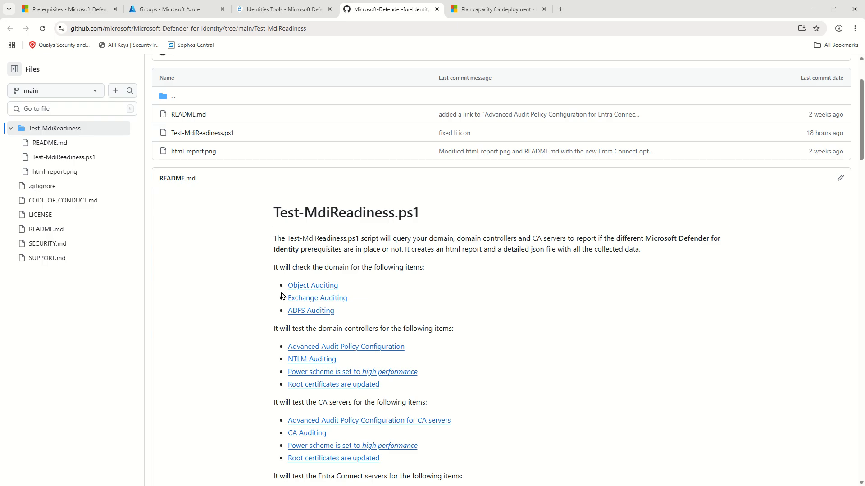
{"action": "mouse_move", "coordinate": [155, 352]}
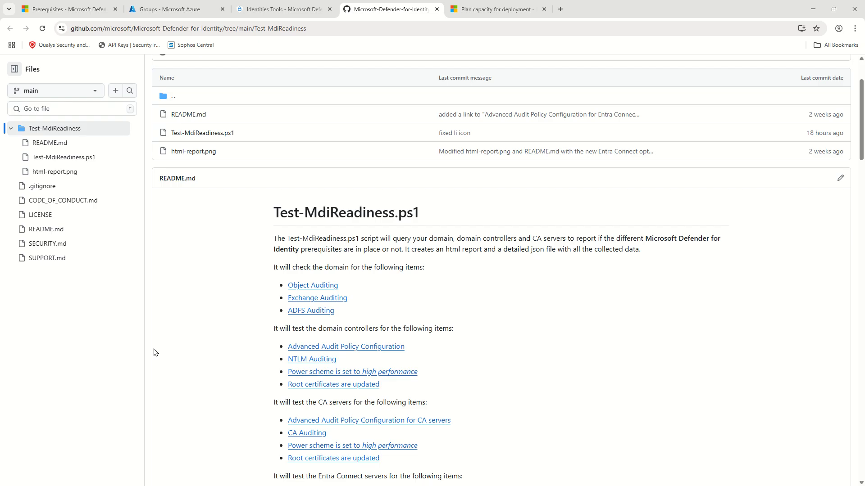
{"action": "mouse_move", "coordinate": [158, 352]}
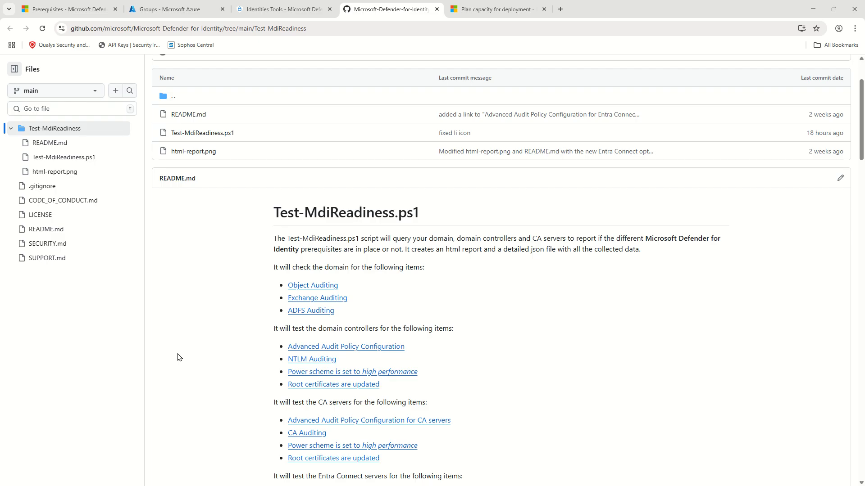
{"action": "mouse_move", "coordinate": [227, 345]}
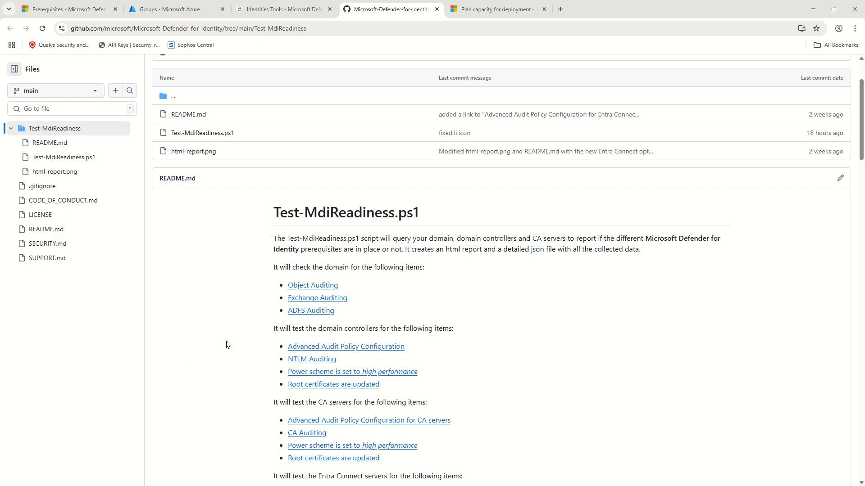
{"action": "mouse_move", "coordinate": [311, 359]}
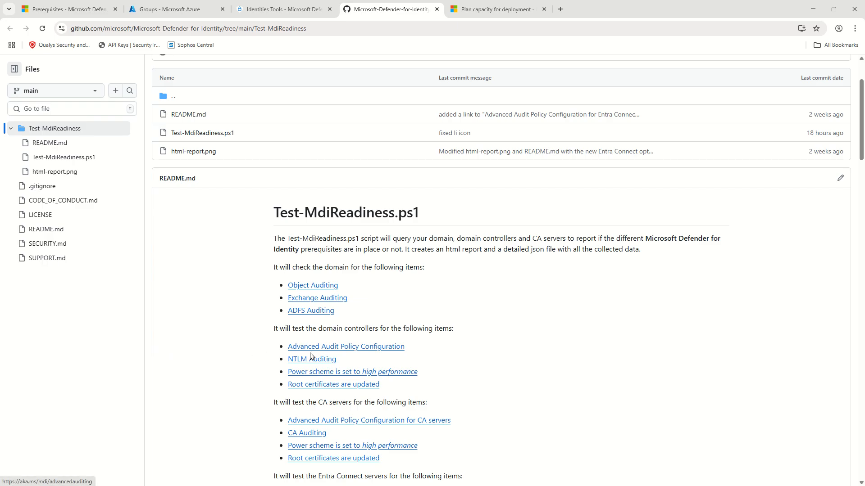
{"action": "mouse_move", "coordinate": [336, 330]}
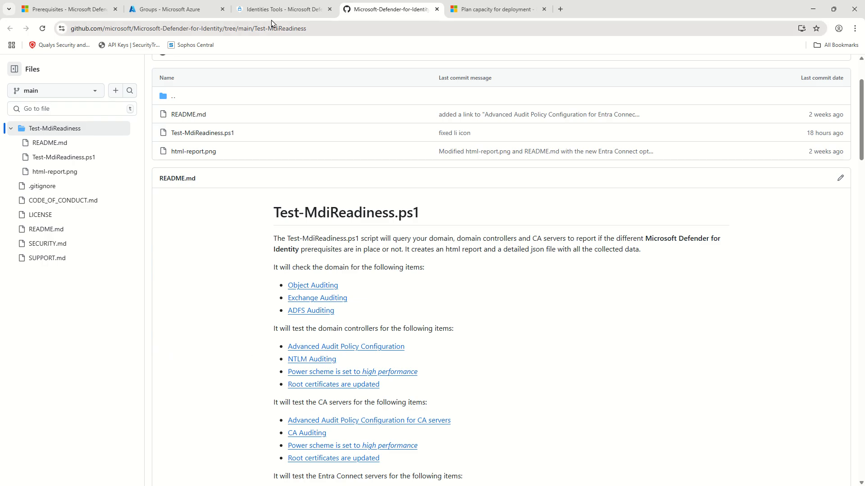
Step: Switch back to the Defender portal's Identities Tools page showing the Readiness Script card
{"action": "left_click", "coordinate": [282, 9]}
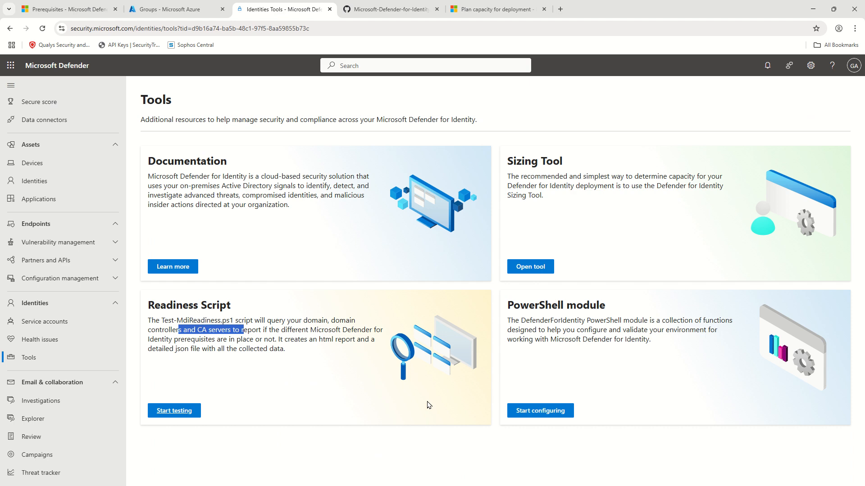
{"action": "mouse_move", "coordinate": [292, 441]}
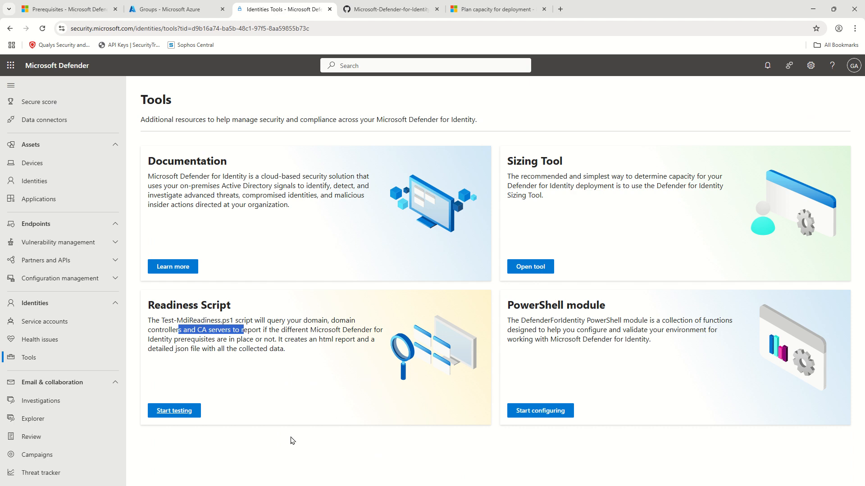
{"action": "mouse_move", "coordinate": [303, 418]}
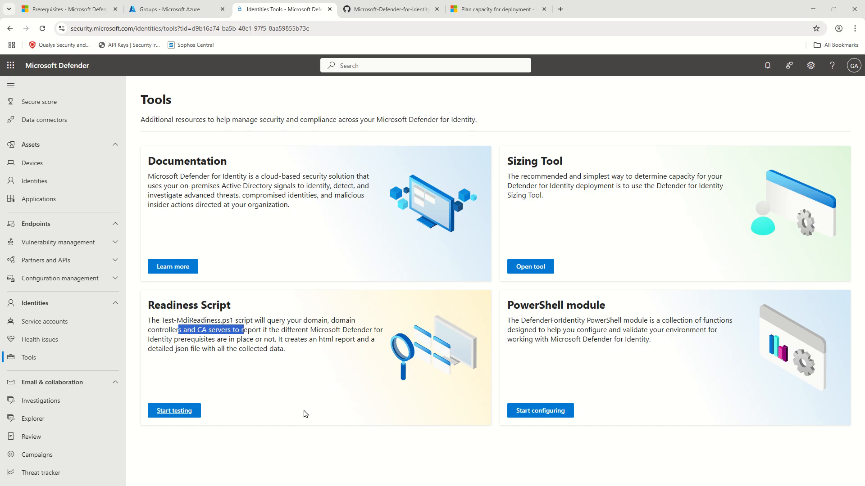
{"action": "mouse_move", "coordinate": [318, 413]}
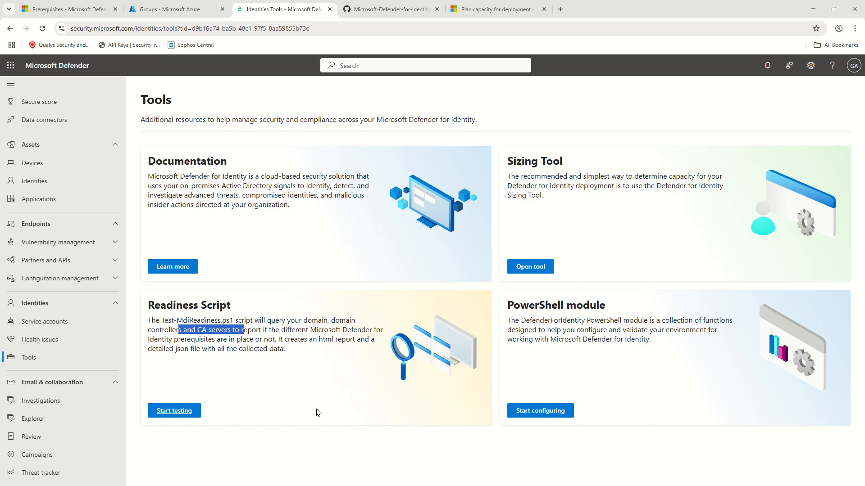
{"action": "mouse_move", "coordinate": [423, 455]}
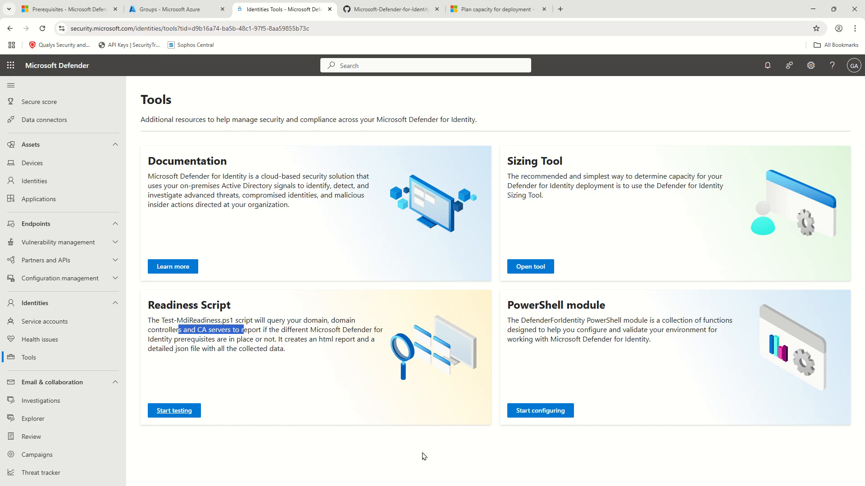
{"action": "mouse_move", "coordinate": [409, 414]}
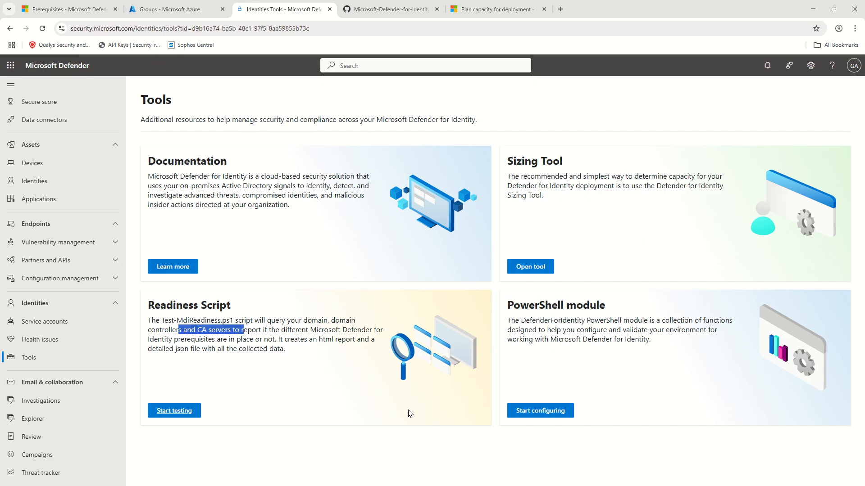
{"action": "mouse_move", "coordinate": [647, 173]}
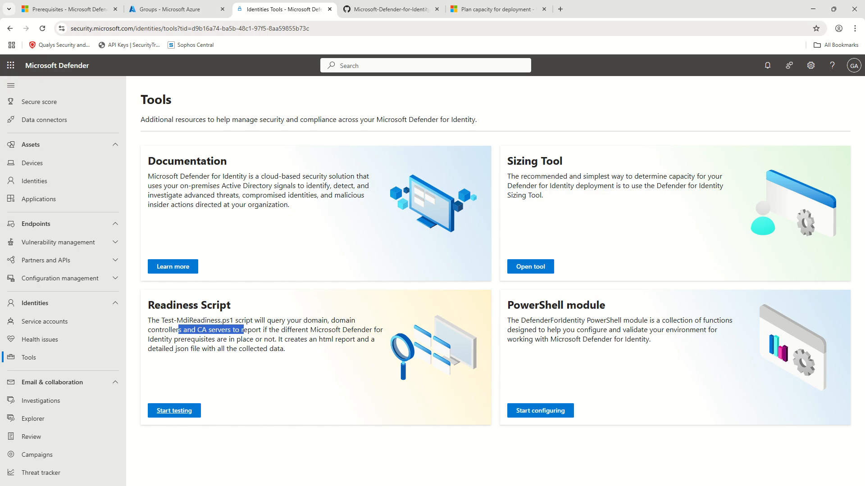
Step: Navigate to Settings > Identities to list the domain controller sensor and its health
{"action": "scroll", "scroll_direction": "down", "scroll_amount": 3}
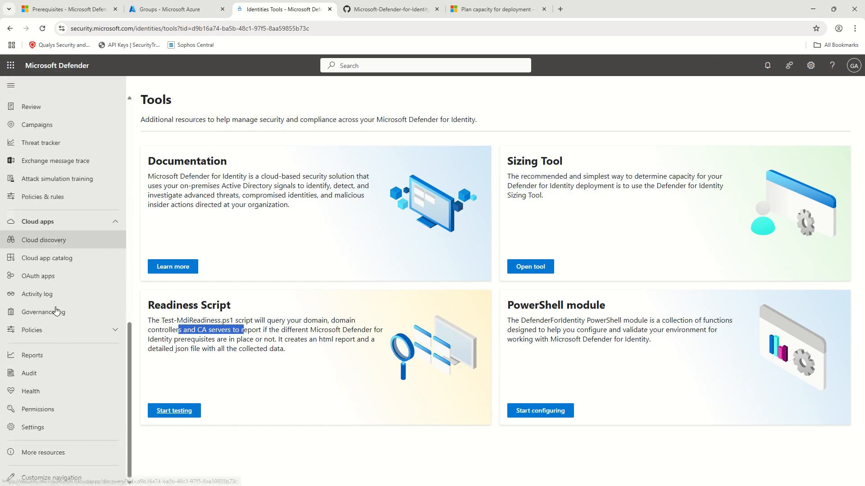
{"action": "left_click", "coordinate": [33, 427]}
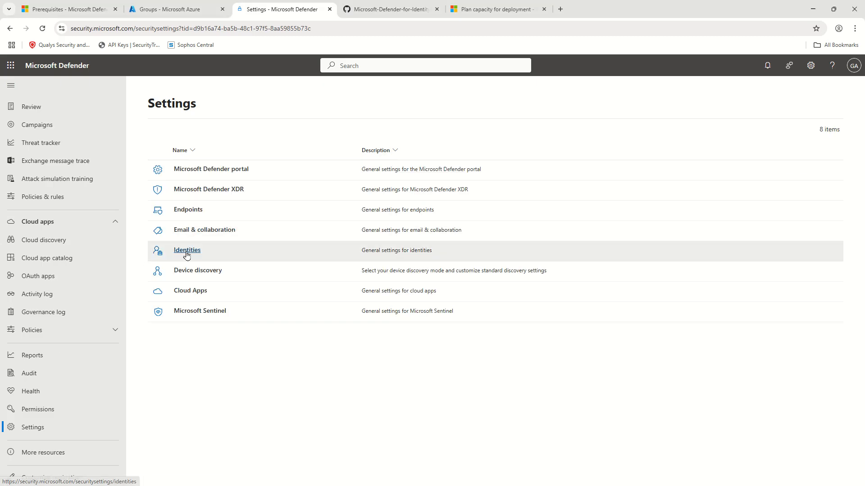
{"action": "left_click", "coordinate": [186, 249]}
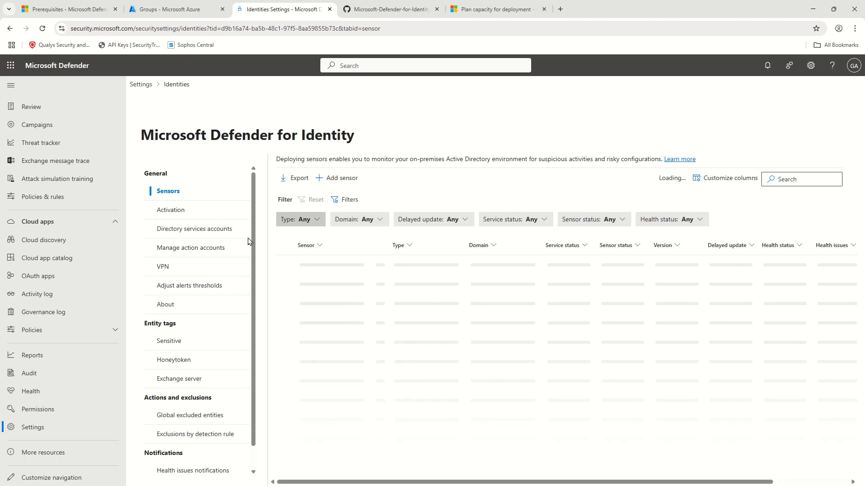
{"action": "mouse_move", "coordinate": [405, 306]}
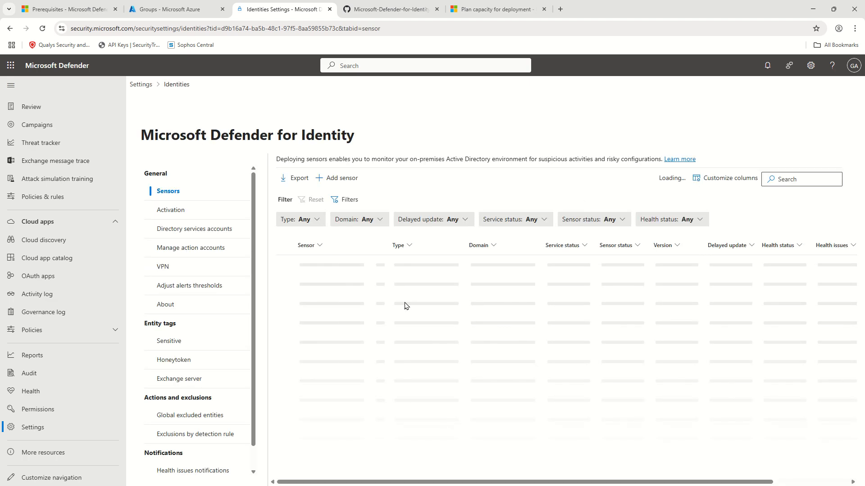
{"action": "mouse_move", "coordinate": [350, 260]}
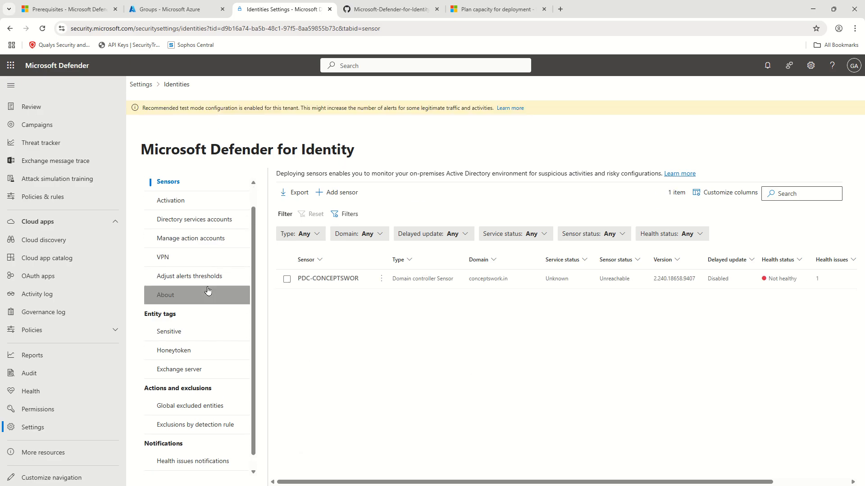
{"action": "left_click", "coordinate": [166, 295]}
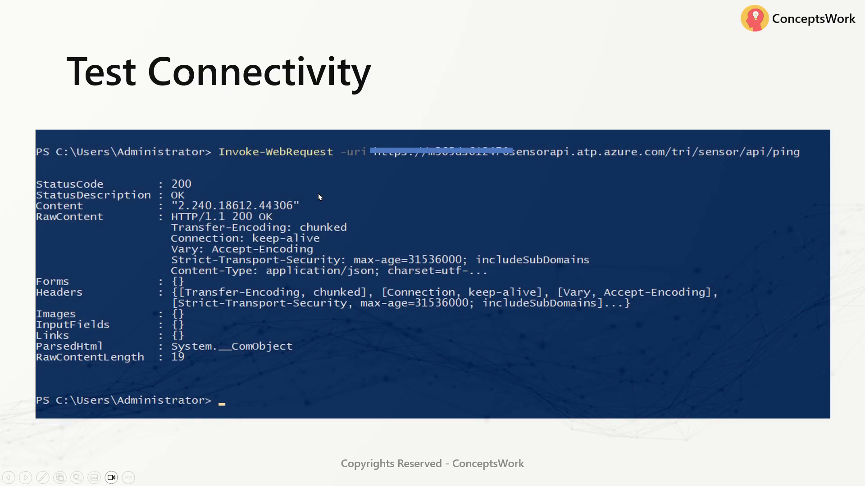
{"action": "mouse_move", "coordinate": [392, 148]}
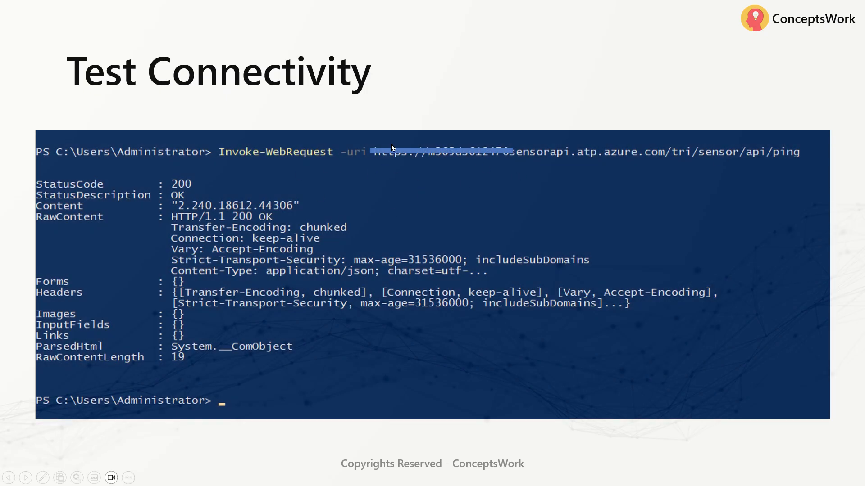
{"action": "mouse_move", "coordinate": [471, 171]}
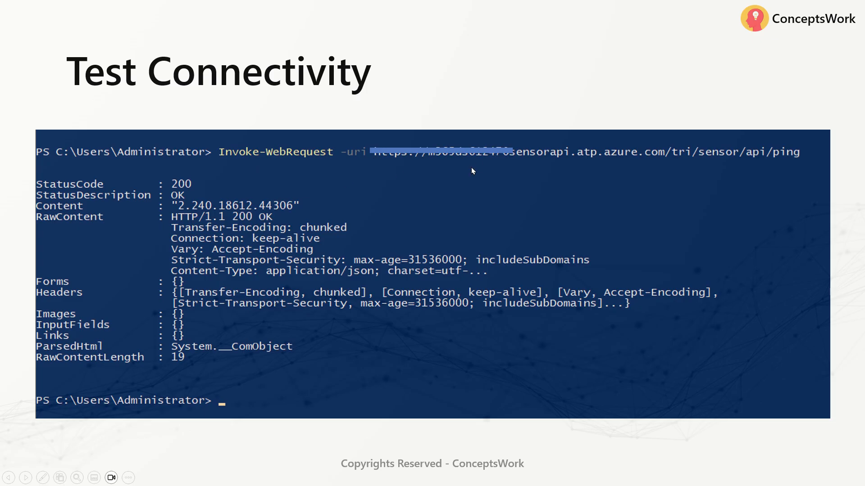
{"action": "mouse_move", "coordinate": [589, 176]}
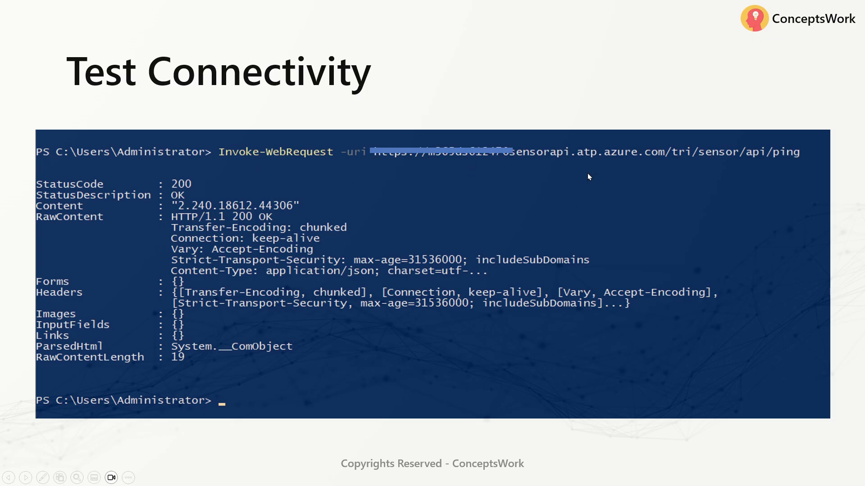
{"action": "mouse_move", "coordinate": [645, 157]}
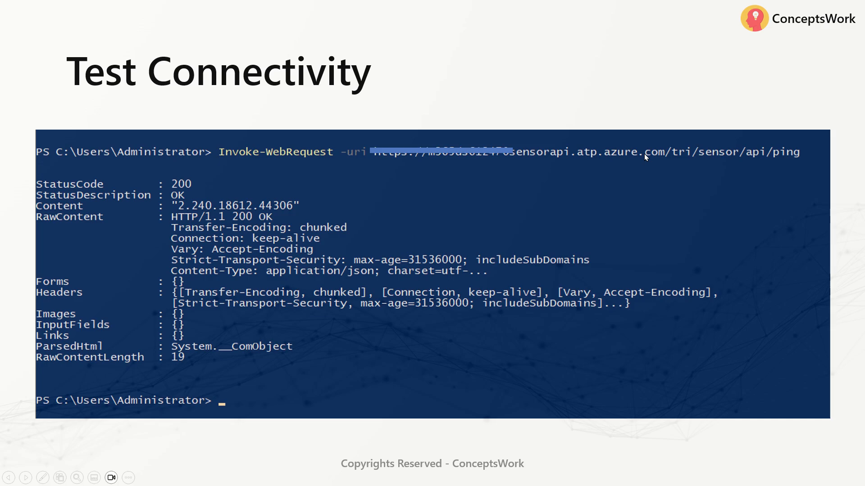
{"action": "mouse_move", "coordinate": [765, 156]}
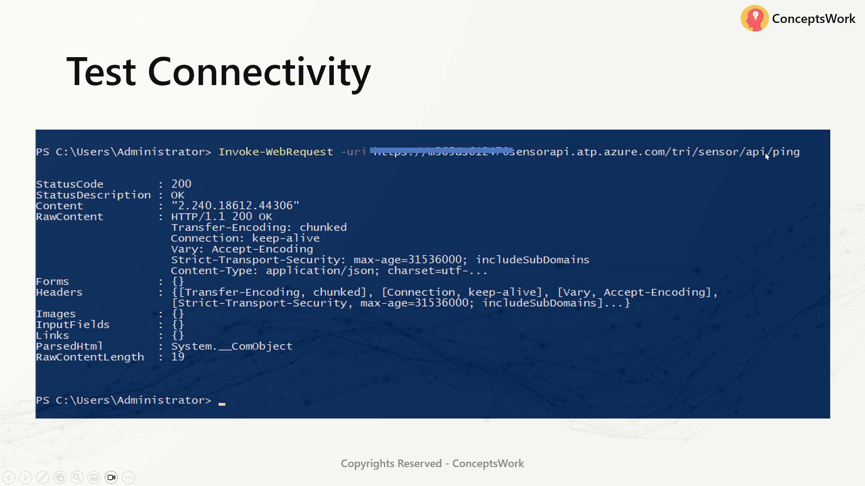
{"action": "mouse_move", "coordinate": [213, 267]}
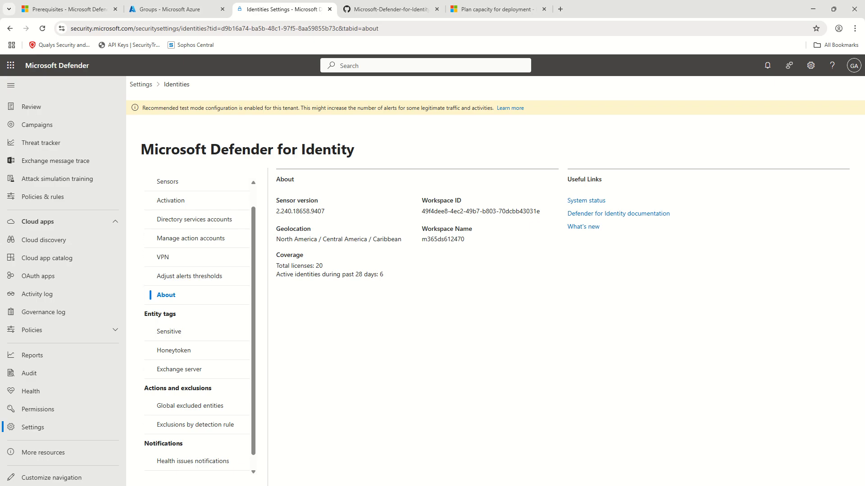
Step: From the prerequisites' Connectivity requirements, open the Configure endpoint proxy article showing allowlist URLs
{"action": "left_click", "coordinate": [66, 9]}
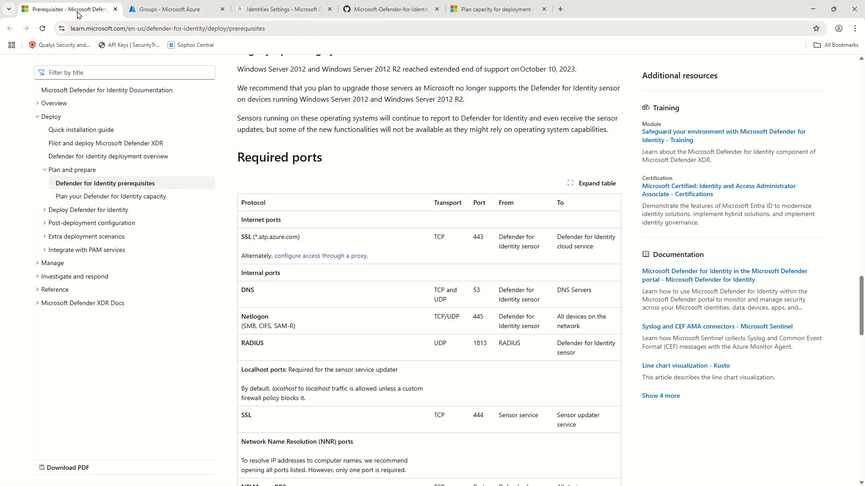
{"action": "scroll", "scroll_direction": "up", "scroll_amount": 3}
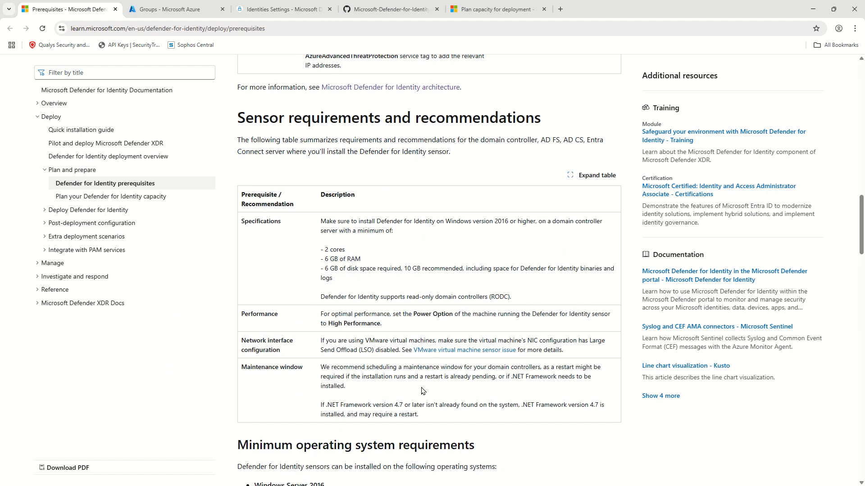
{"action": "scroll", "scroll_direction": "up", "scroll_amount": 3}
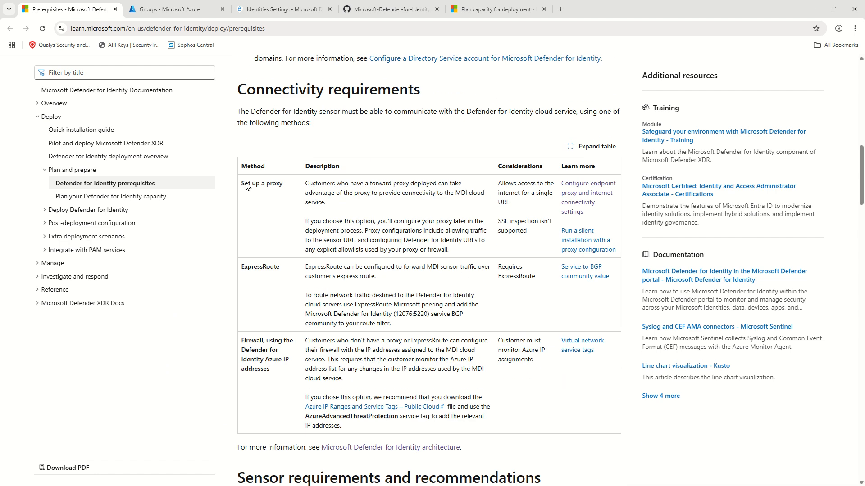
{"action": "mouse_move", "coordinate": [588, 193]}
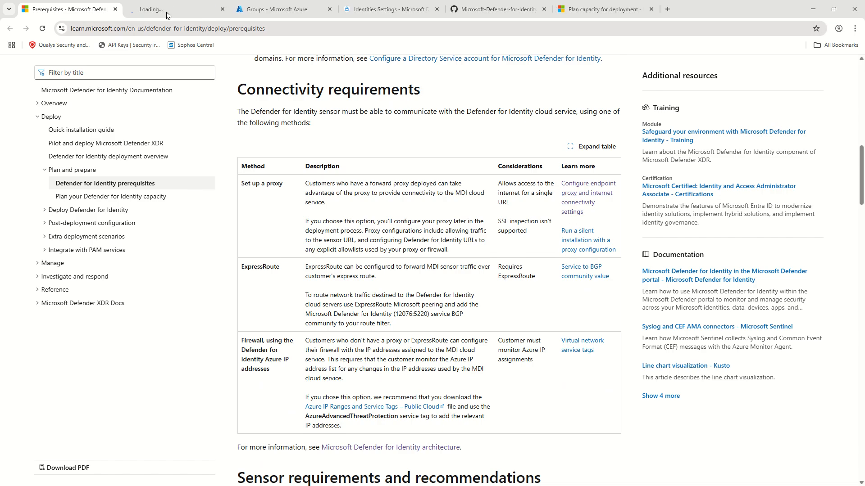
{"action": "left_click", "coordinate": [589, 187]}
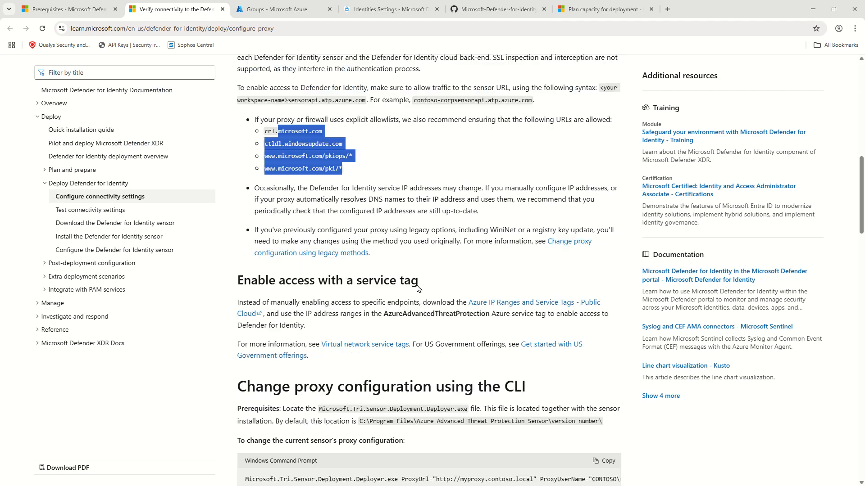
{"action": "scroll", "scroll_direction": "down", "scroll_amount": 3}
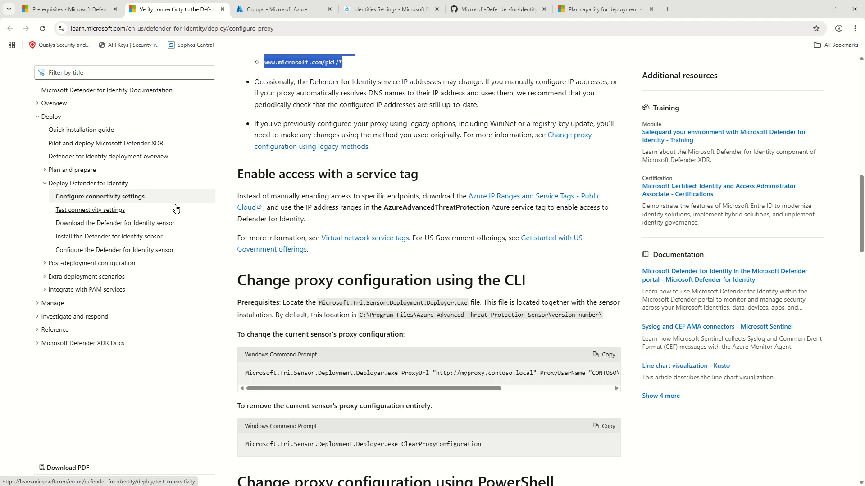
Step: Back in the prerequisites article, review the Required ports tables, including multiple-forests ports, highlighting the sensor as DNS source
{"action": "left_click", "coordinate": [66, 9]}
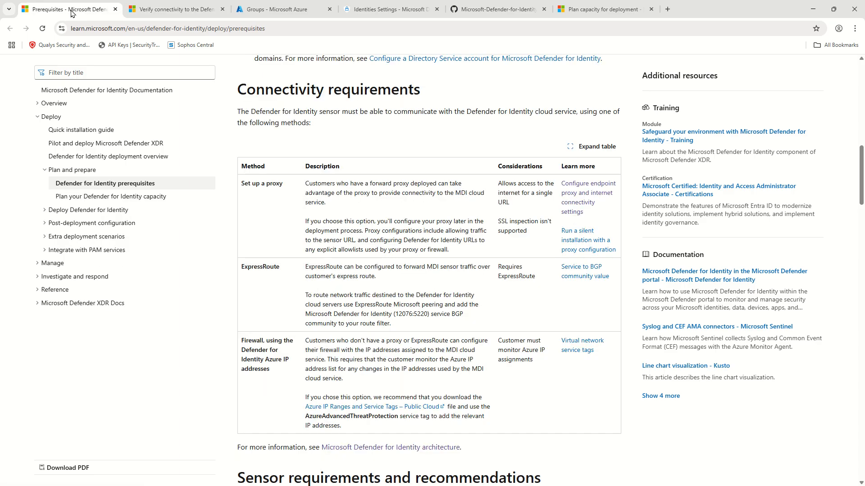
{"action": "scroll", "scroll_direction": "down", "scroll_amount": 3}
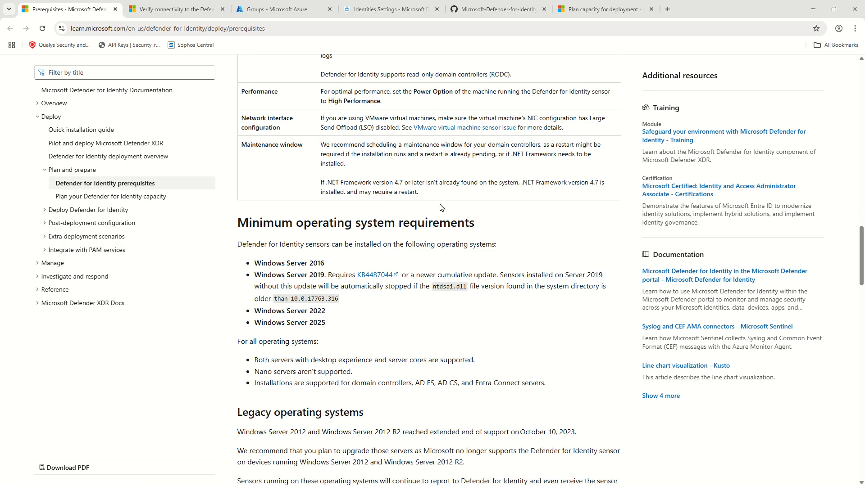
{"action": "scroll", "scroll_direction": "down", "scroll_amount": 3}
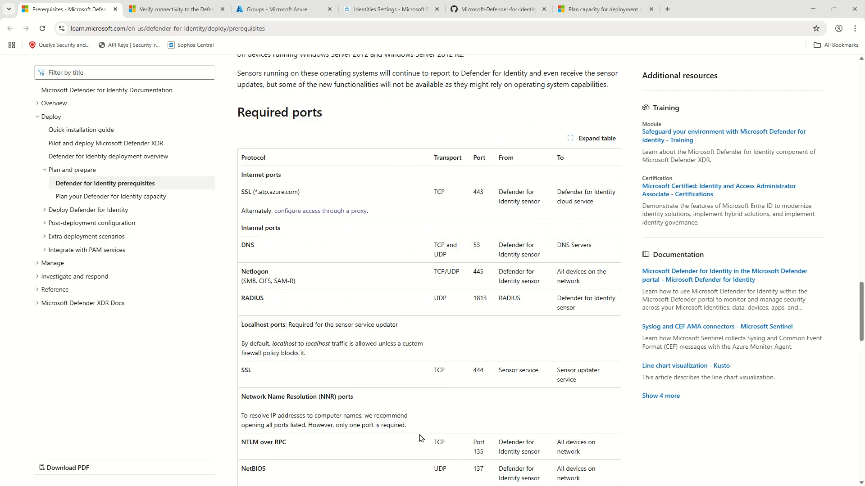
{"action": "mouse_move", "coordinate": [463, 273]}
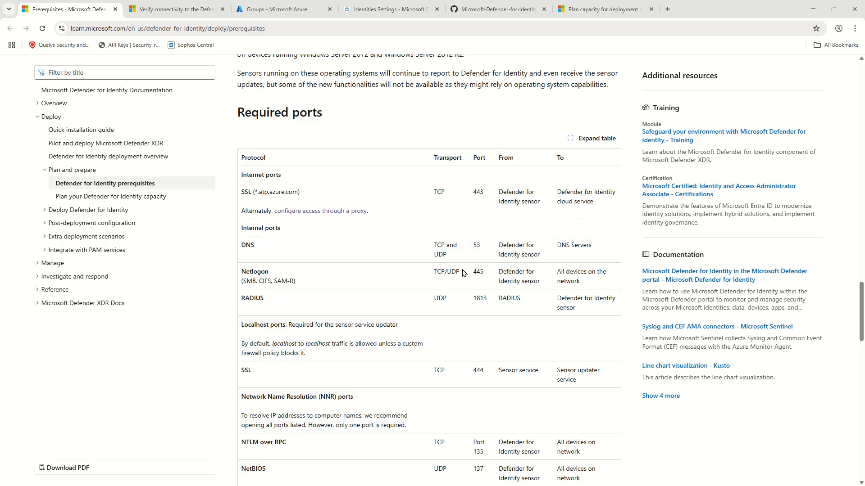
{"action": "mouse_move", "coordinate": [490, 181]}
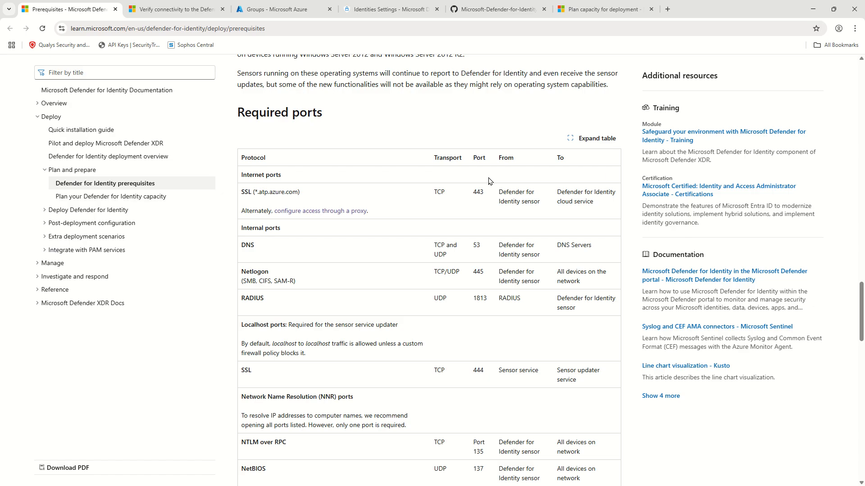
{"action": "mouse_move", "coordinate": [492, 299]}
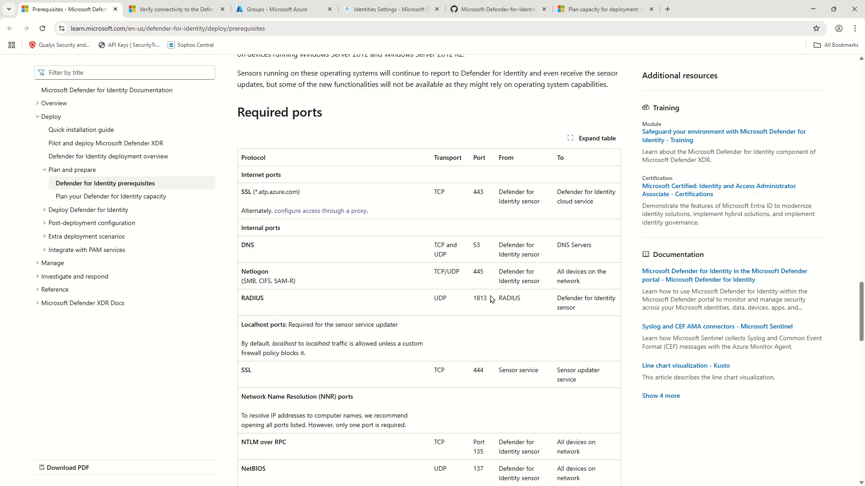
{"action": "mouse_move", "coordinate": [494, 278]}
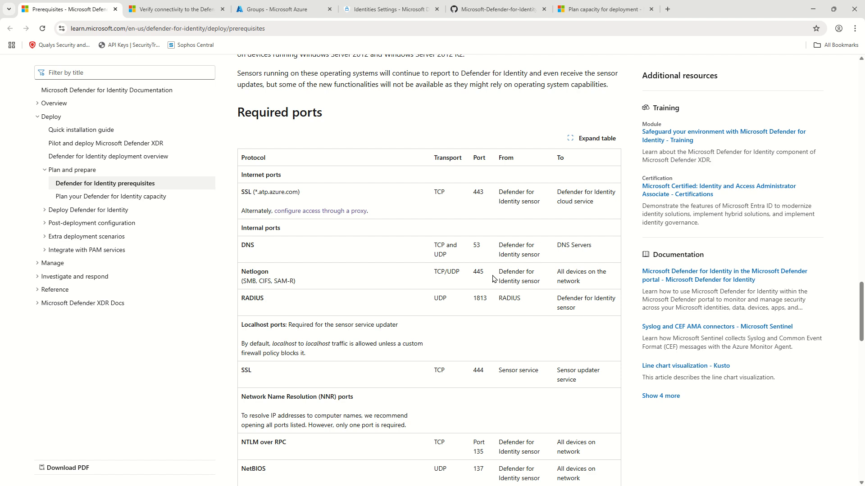
{"action": "double_click", "coordinate": [516, 249]}
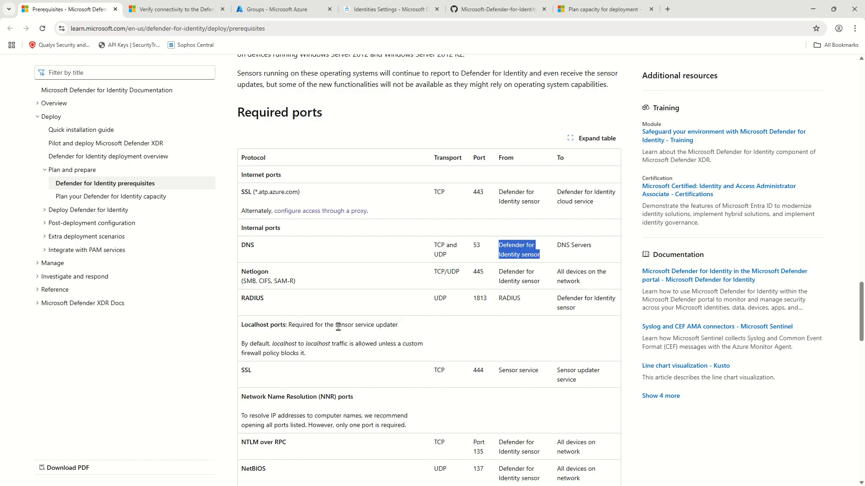
{"action": "mouse_move", "coordinate": [420, 307]}
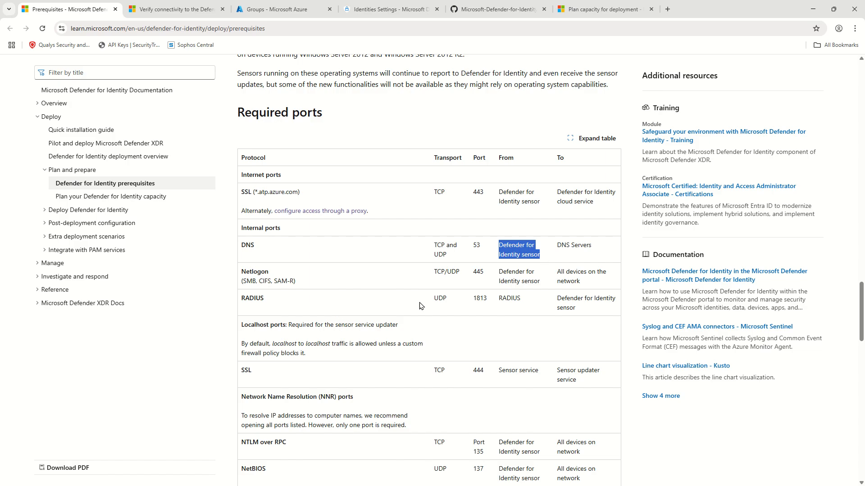
{"action": "mouse_move", "coordinate": [444, 291]}
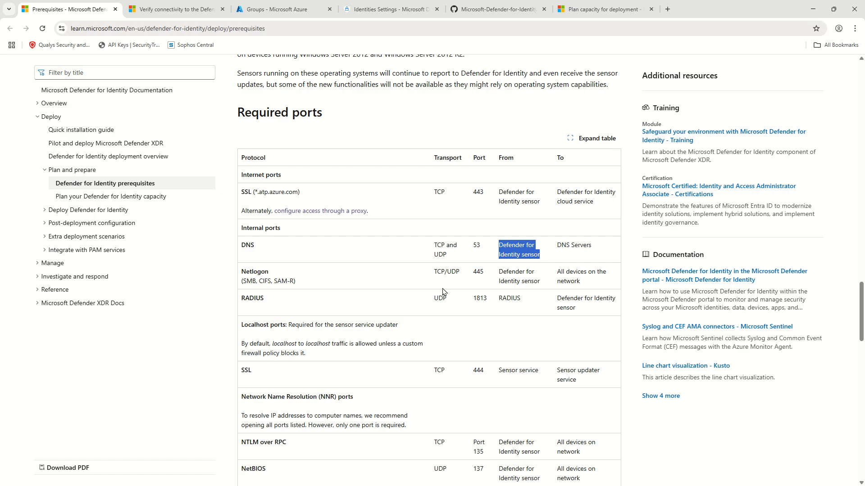
{"action": "mouse_move", "coordinate": [475, 271]}
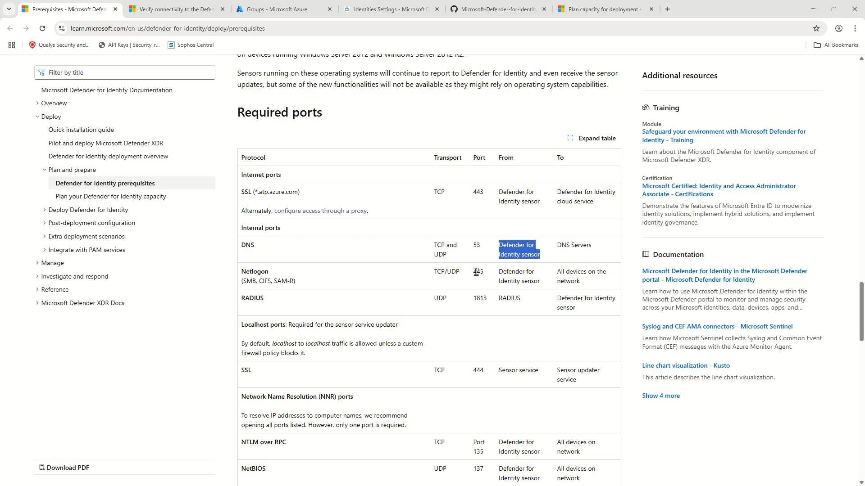
{"action": "mouse_move", "coordinate": [607, 241]}
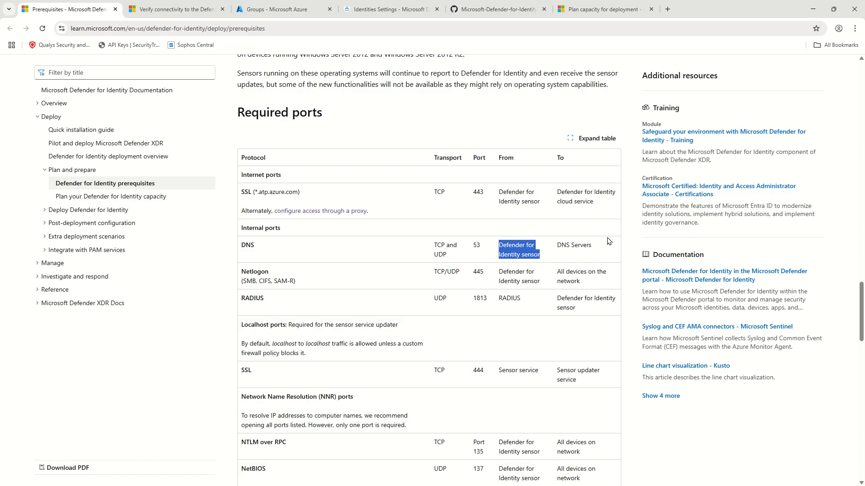
{"action": "mouse_move", "coordinate": [494, 168]}
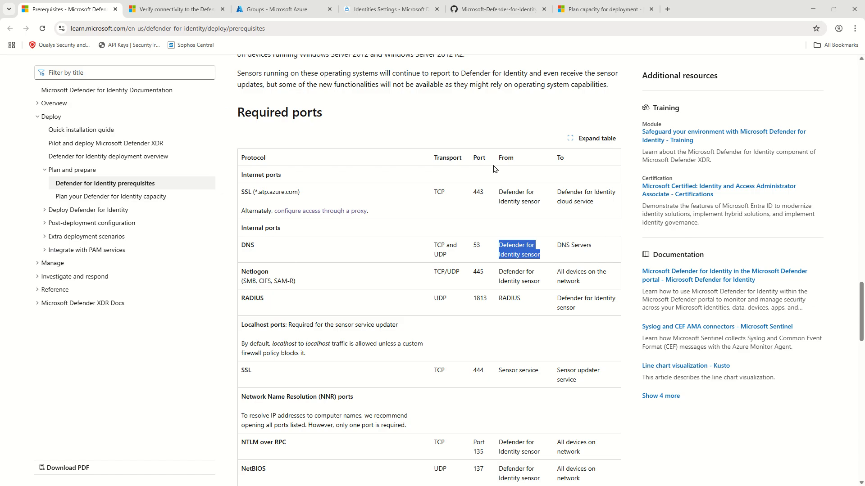
{"action": "scroll", "scroll_direction": "down", "scroll_amount": 3}
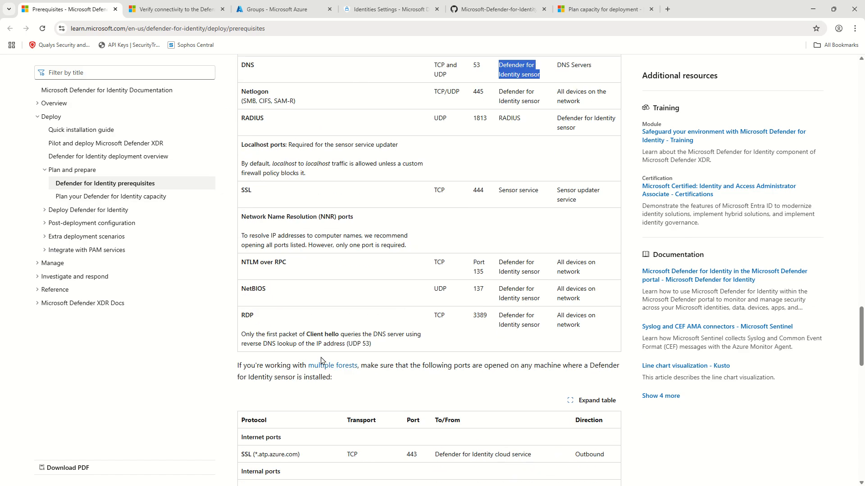
{"action": "scroll", "scroll_direction": "down", "scroll_amount": 3}
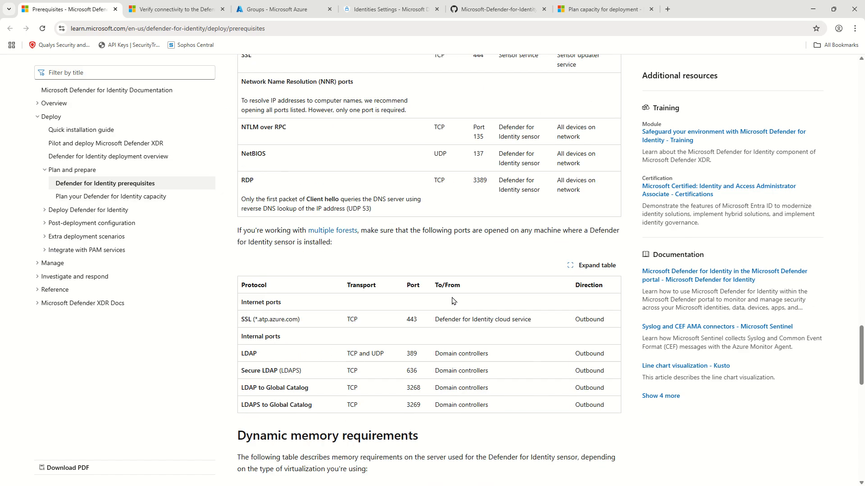